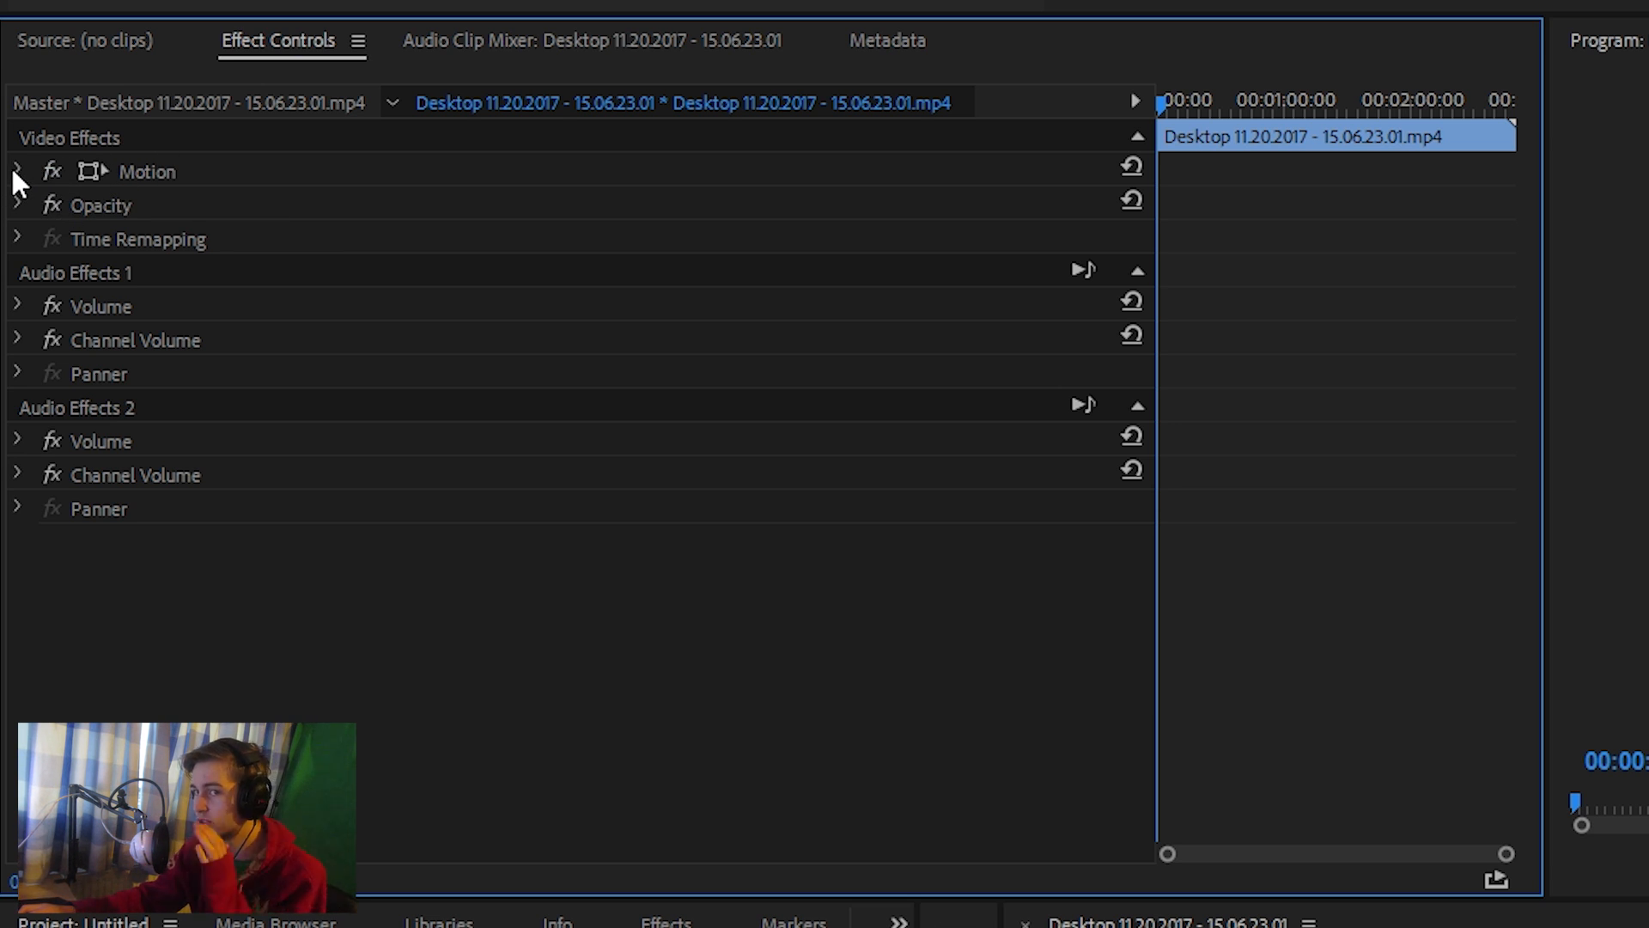
Enable starting keyframes for Position, Scale and Rotation under the clip's Motion properties
{"action": "left_click", "coordinate": [17, 171]}
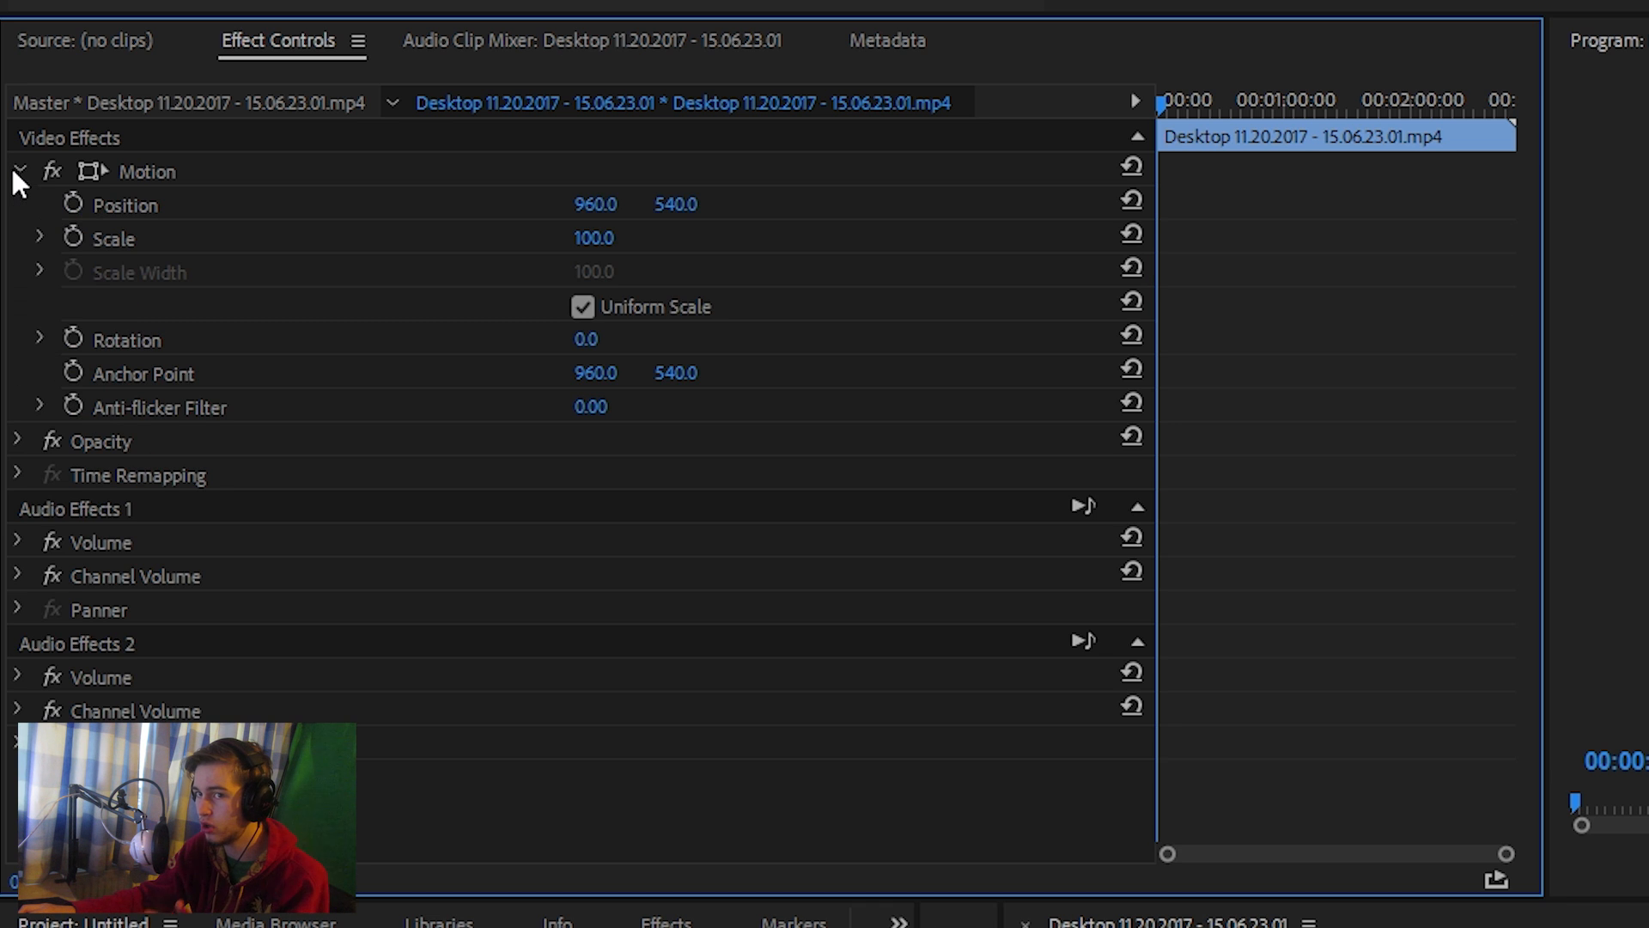
{"action": "mouse_move", "coordinate": [72, 237]}
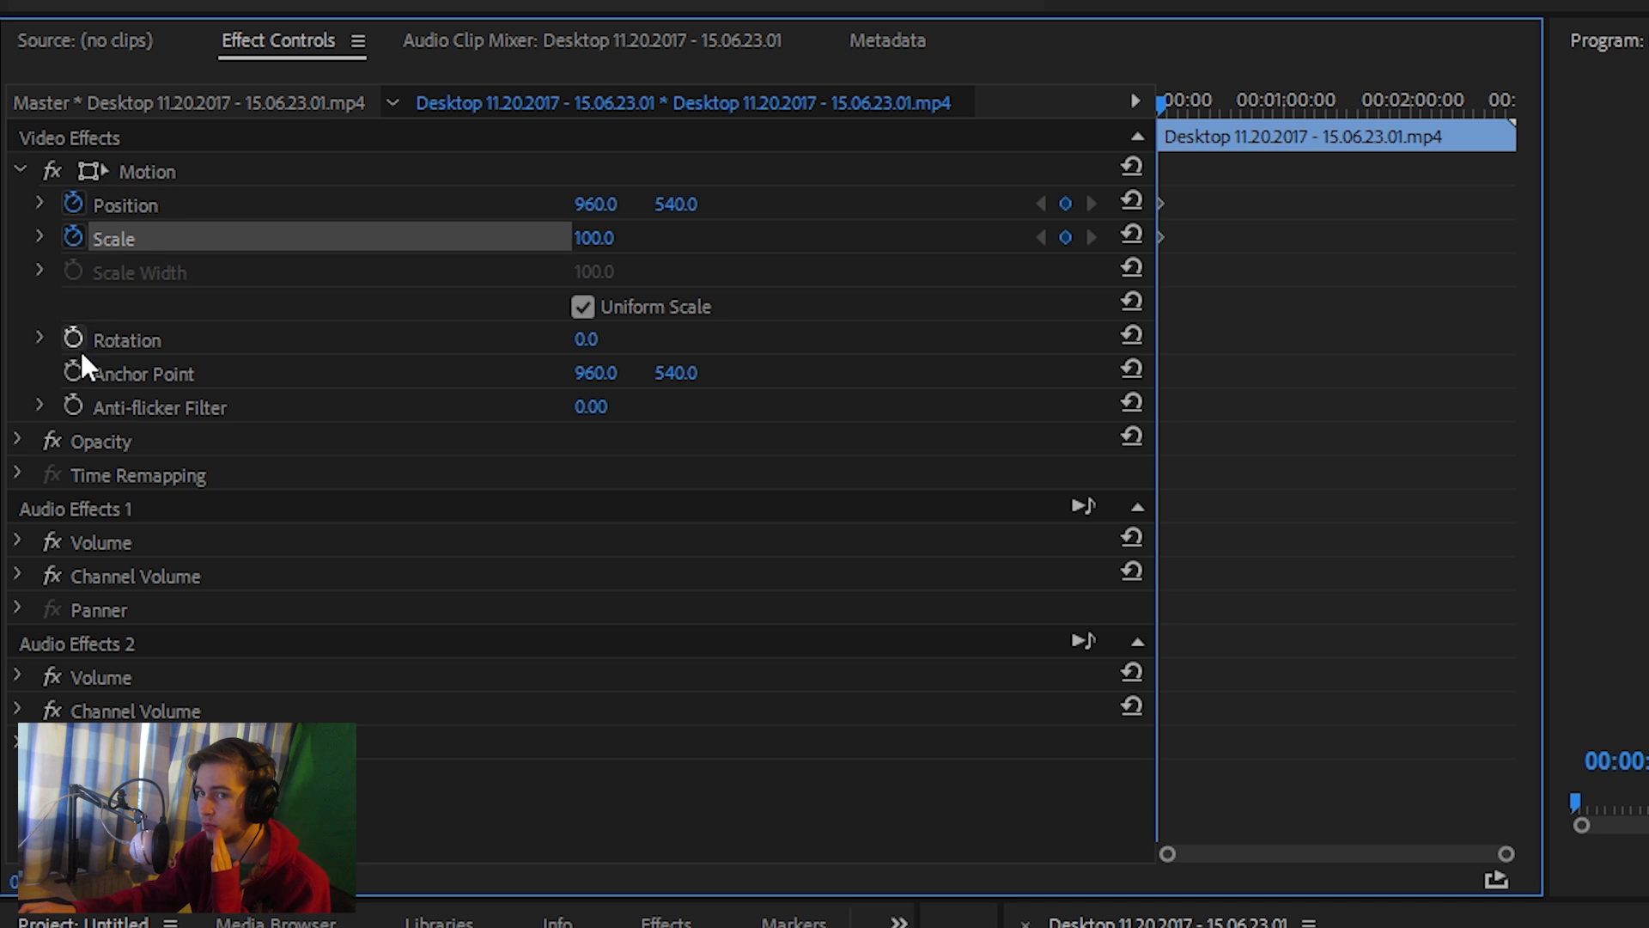
{"action": "left_click", "coordinate": [126, 338]}
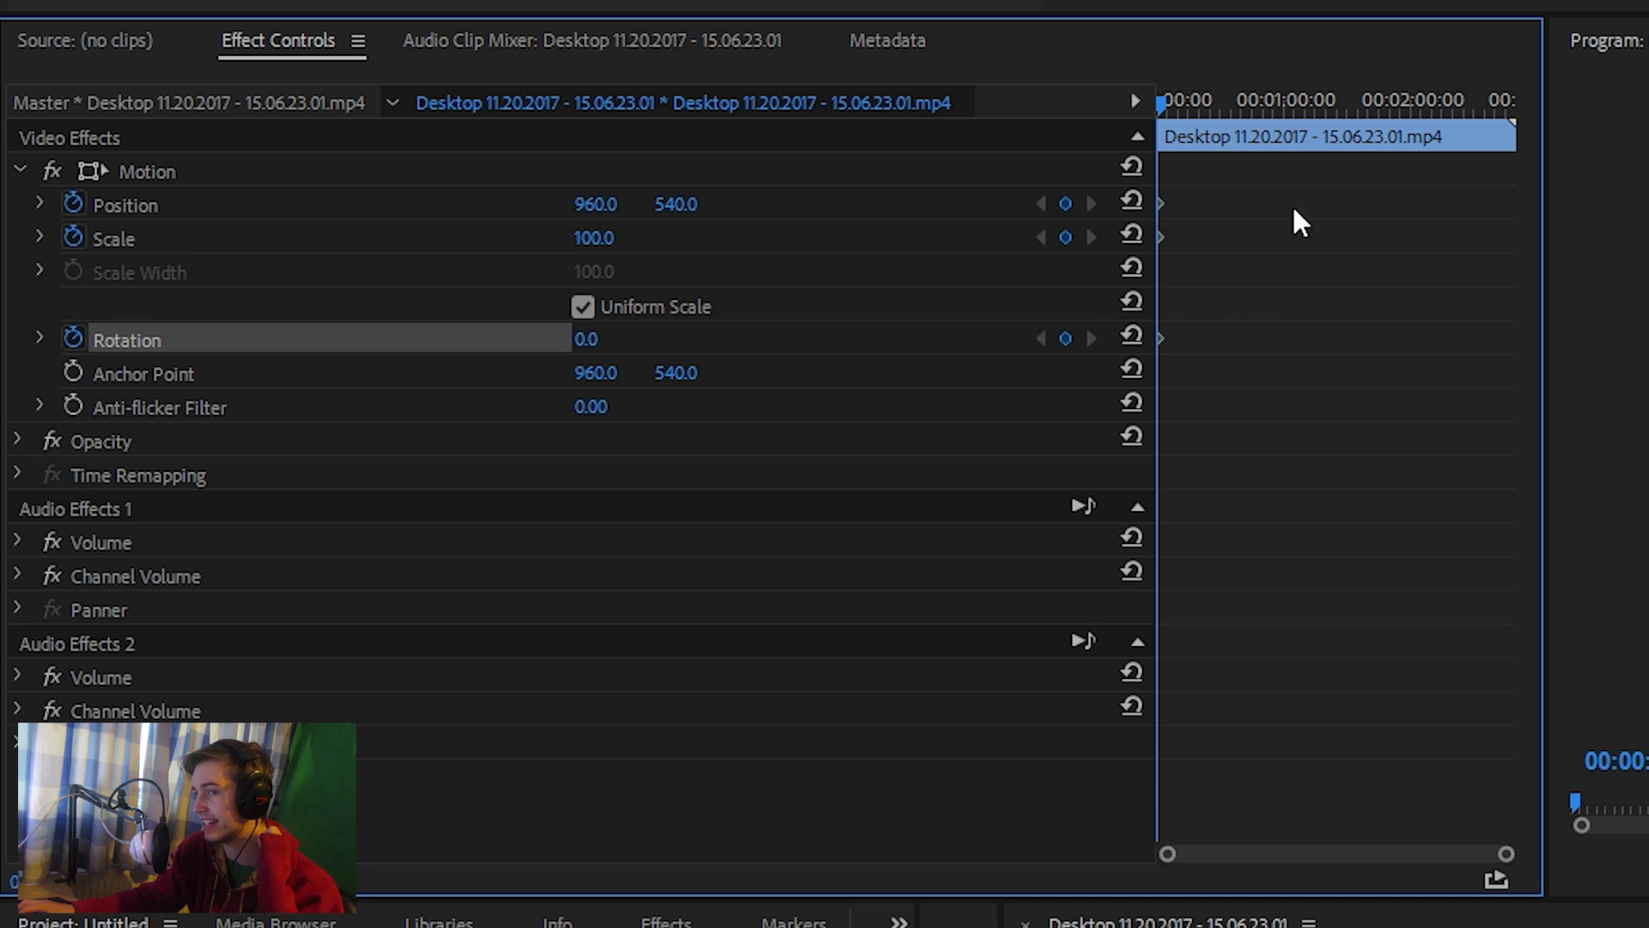
{"action": "mouse_move", "coordinate": [1442, 783]}
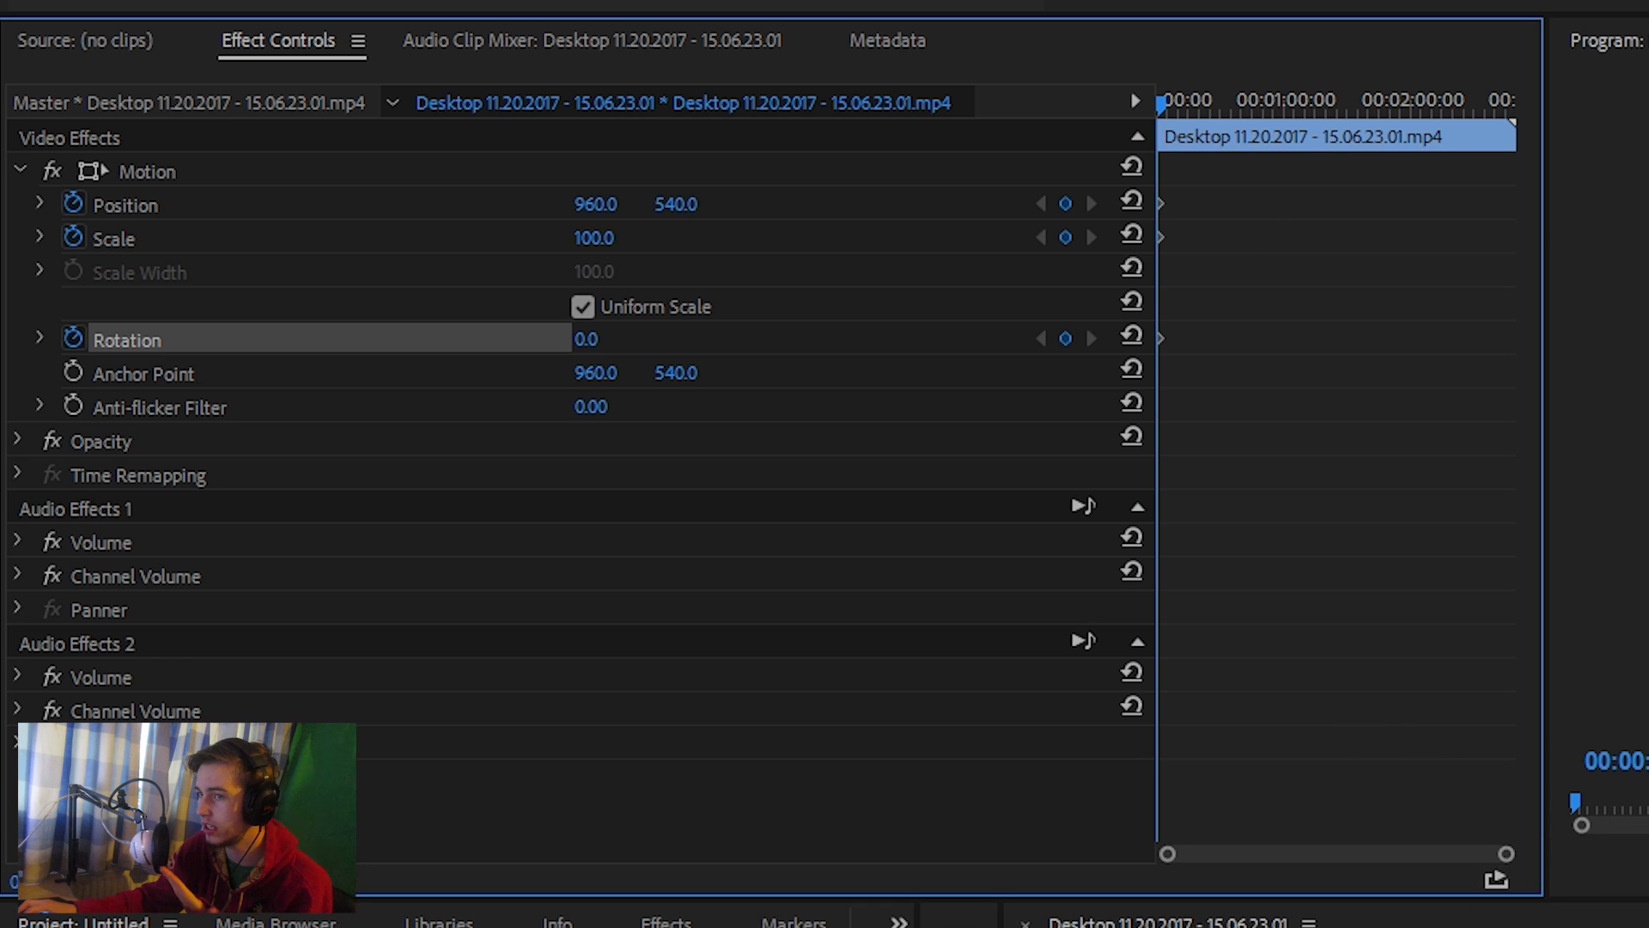
{"action": "mouse_move", "coordinate": [1189, 110]}
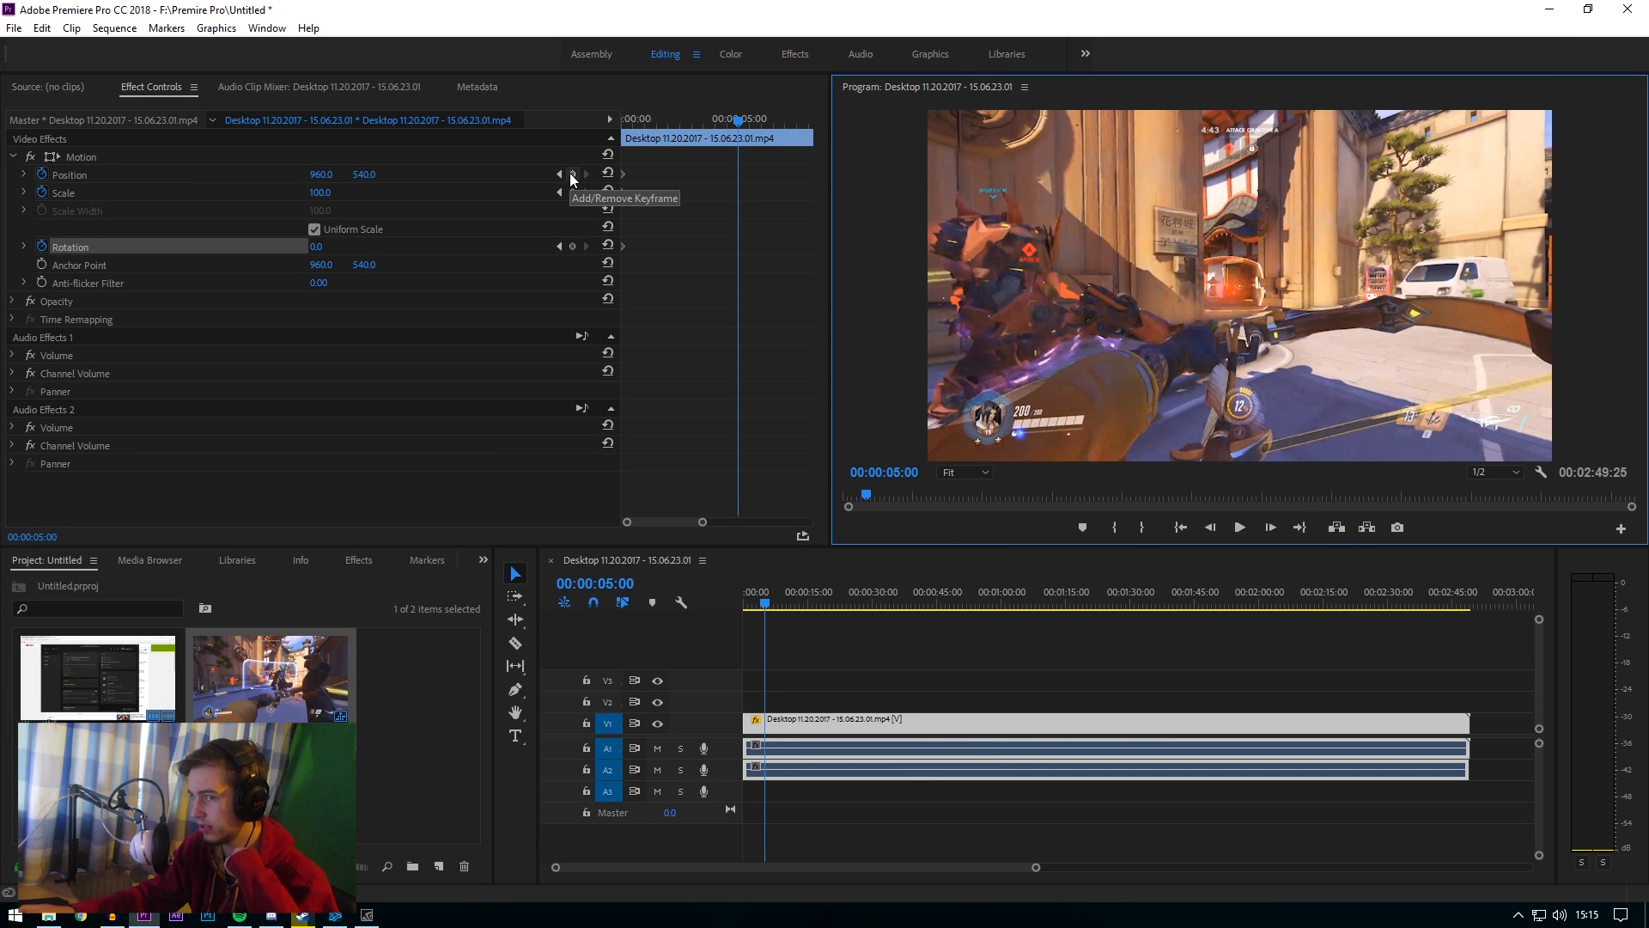
Keyframe Position, Scale and Rotation at 00:00:05:00 and raise Scale there to 130.3
{"action": "left_click", "coordinate": [574, 174]}
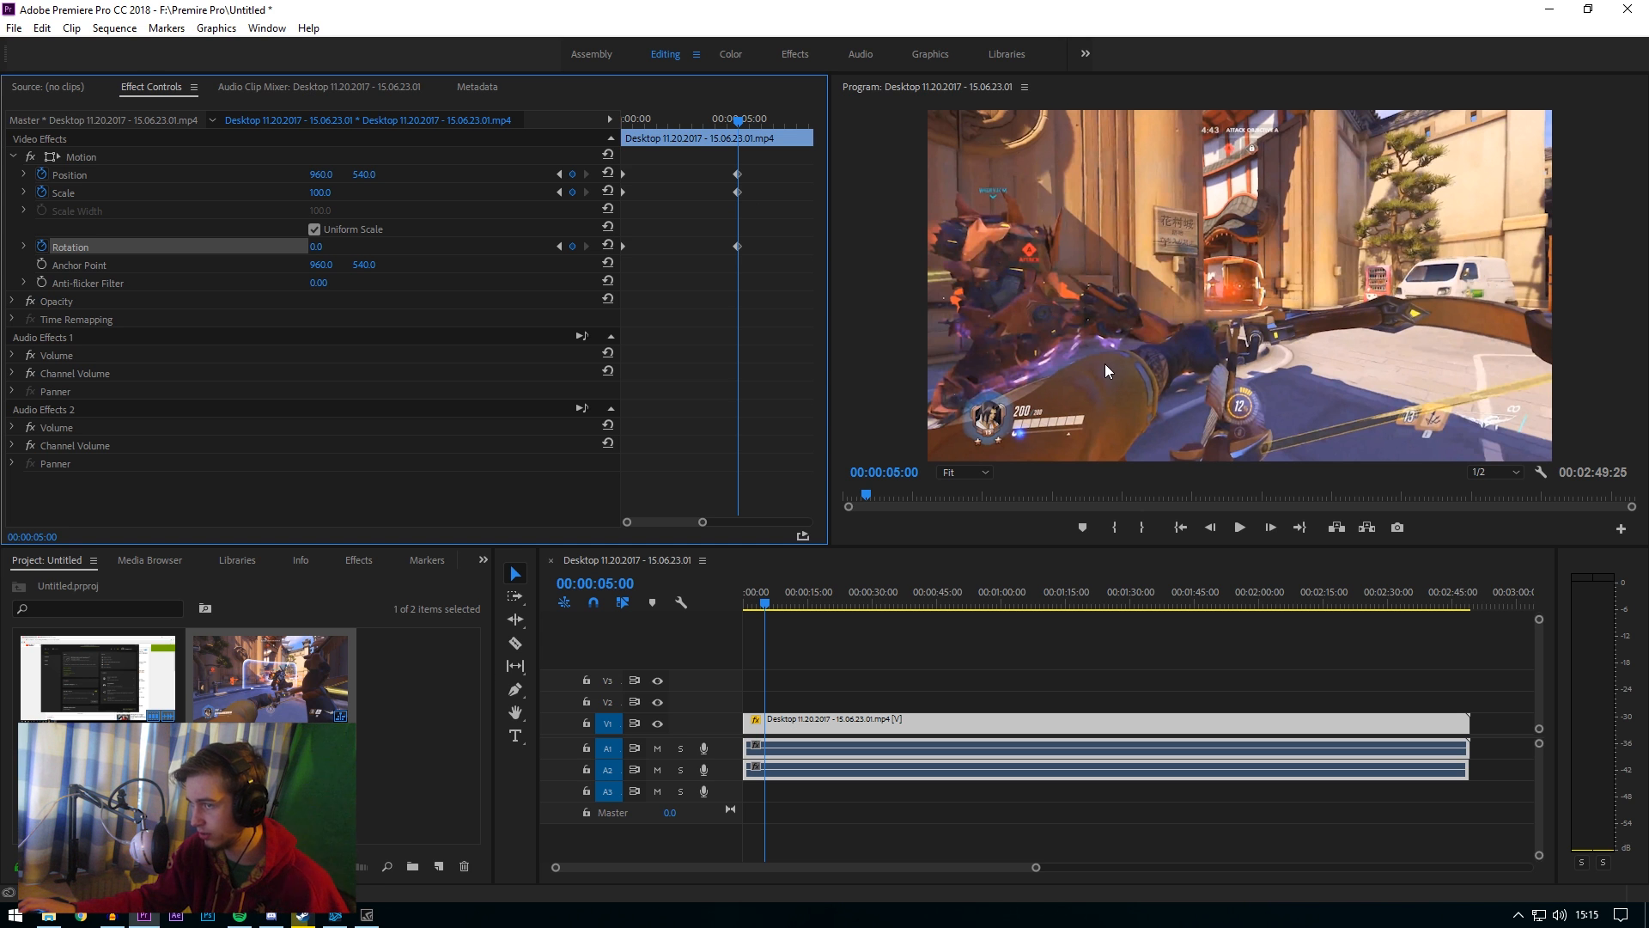
{"action": "left_click_drag", "start_coordinate": [321, 173], "coordinate": [336, 174]}
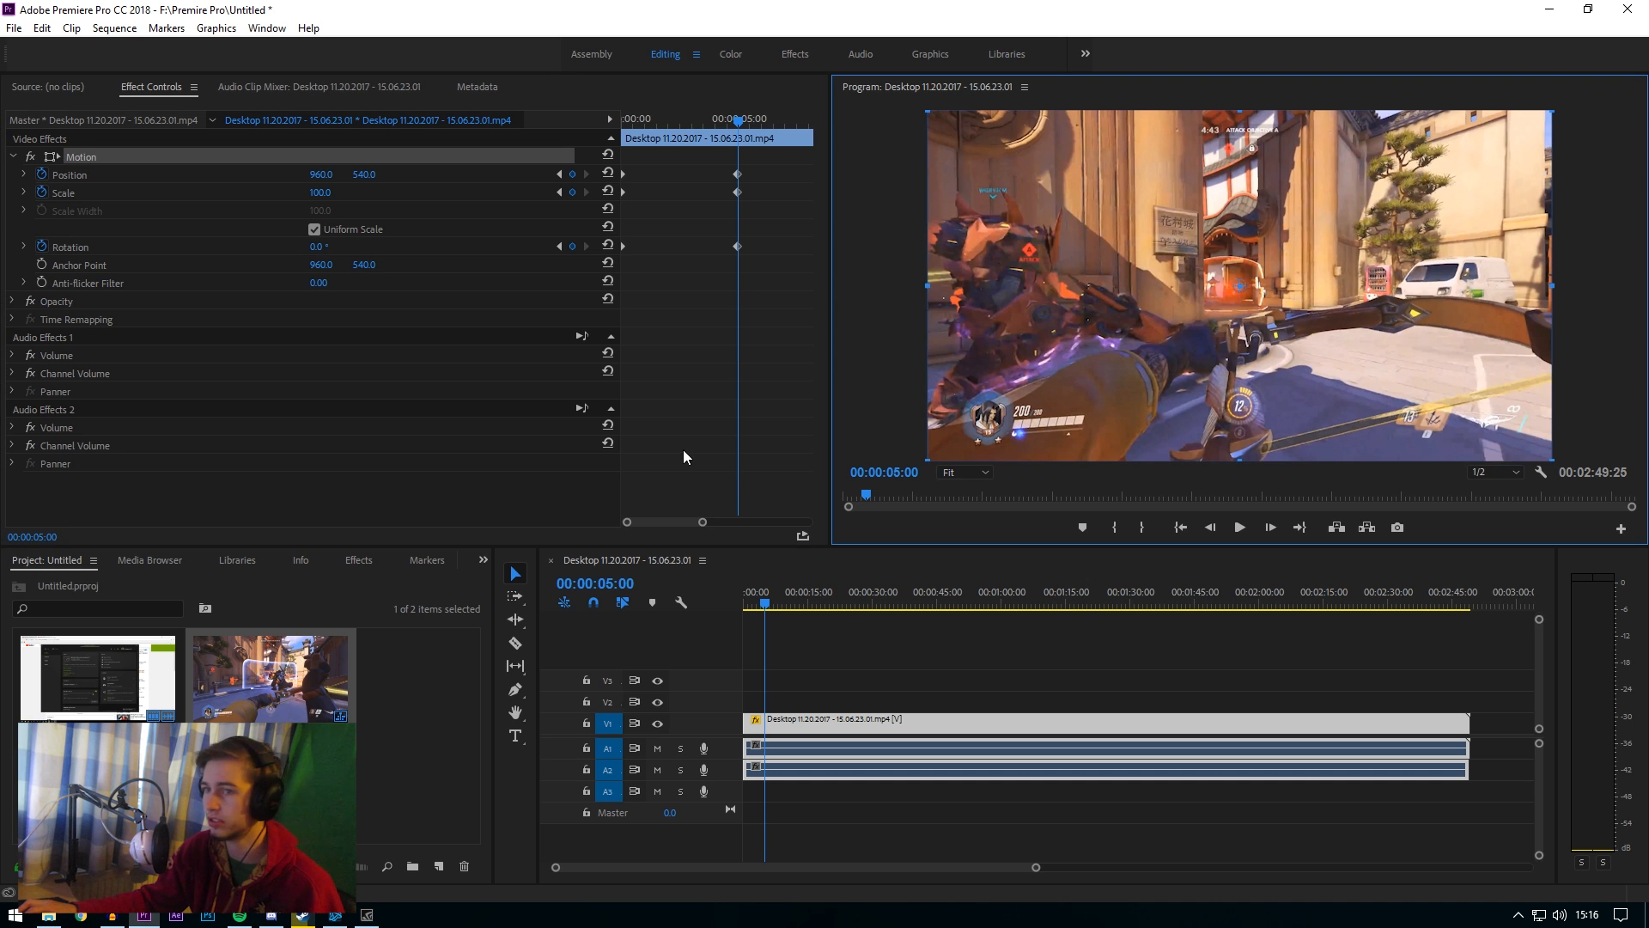
{"action": "mouse_move", "coordinate": [709, 306]}
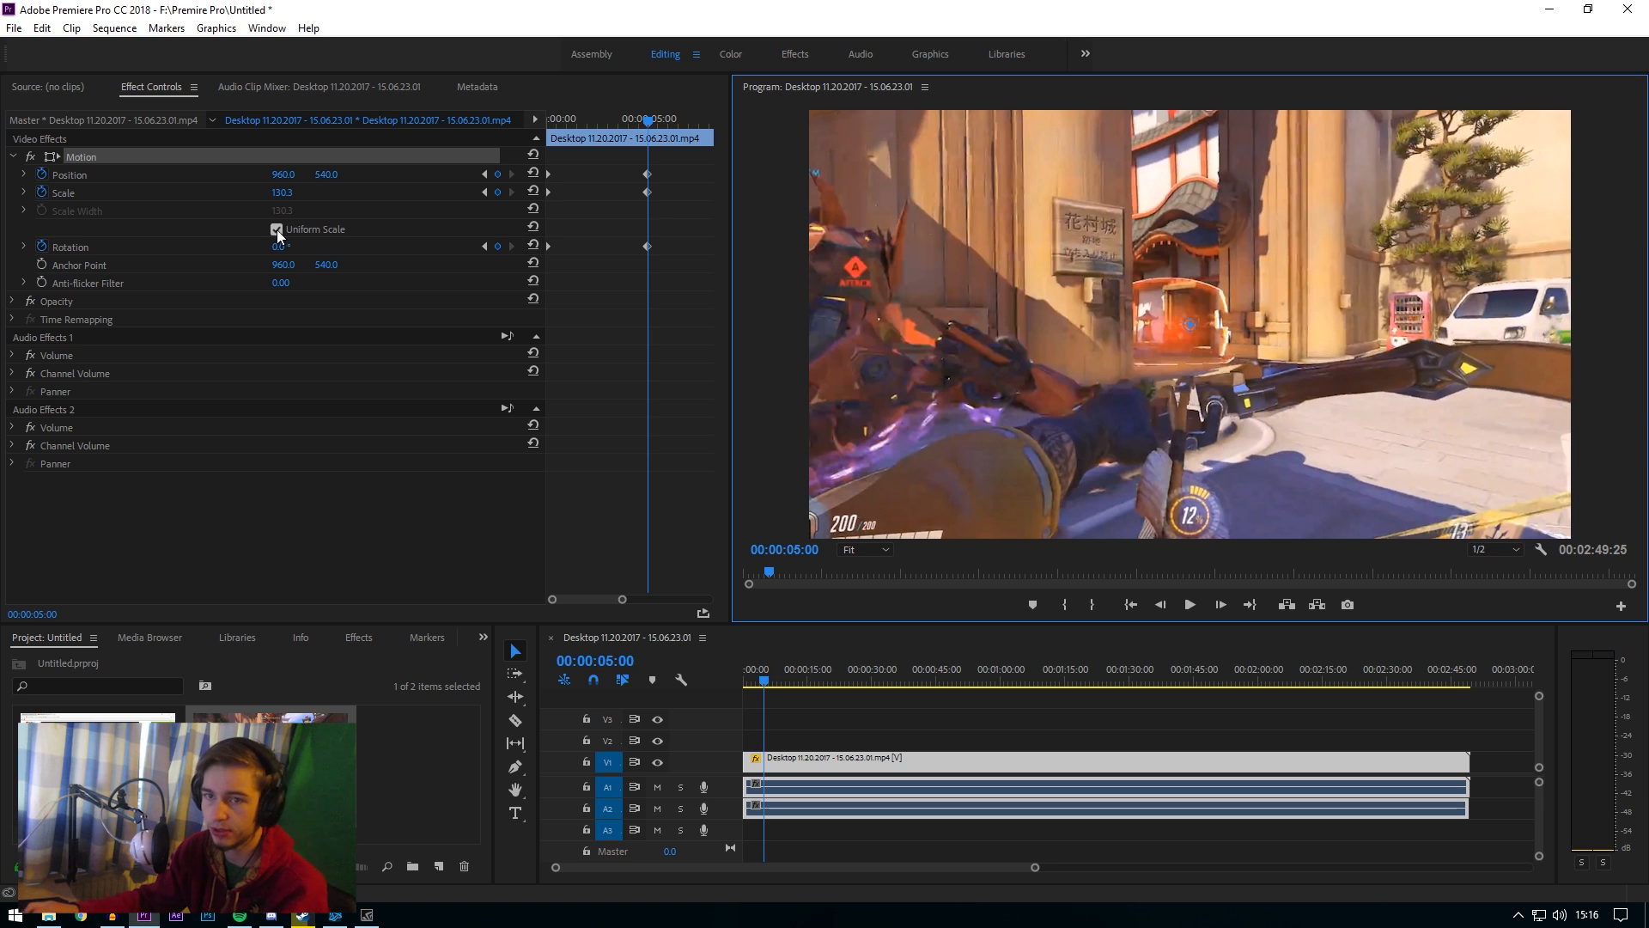
{"action": "left_click", "coordinate": [299, 246]}
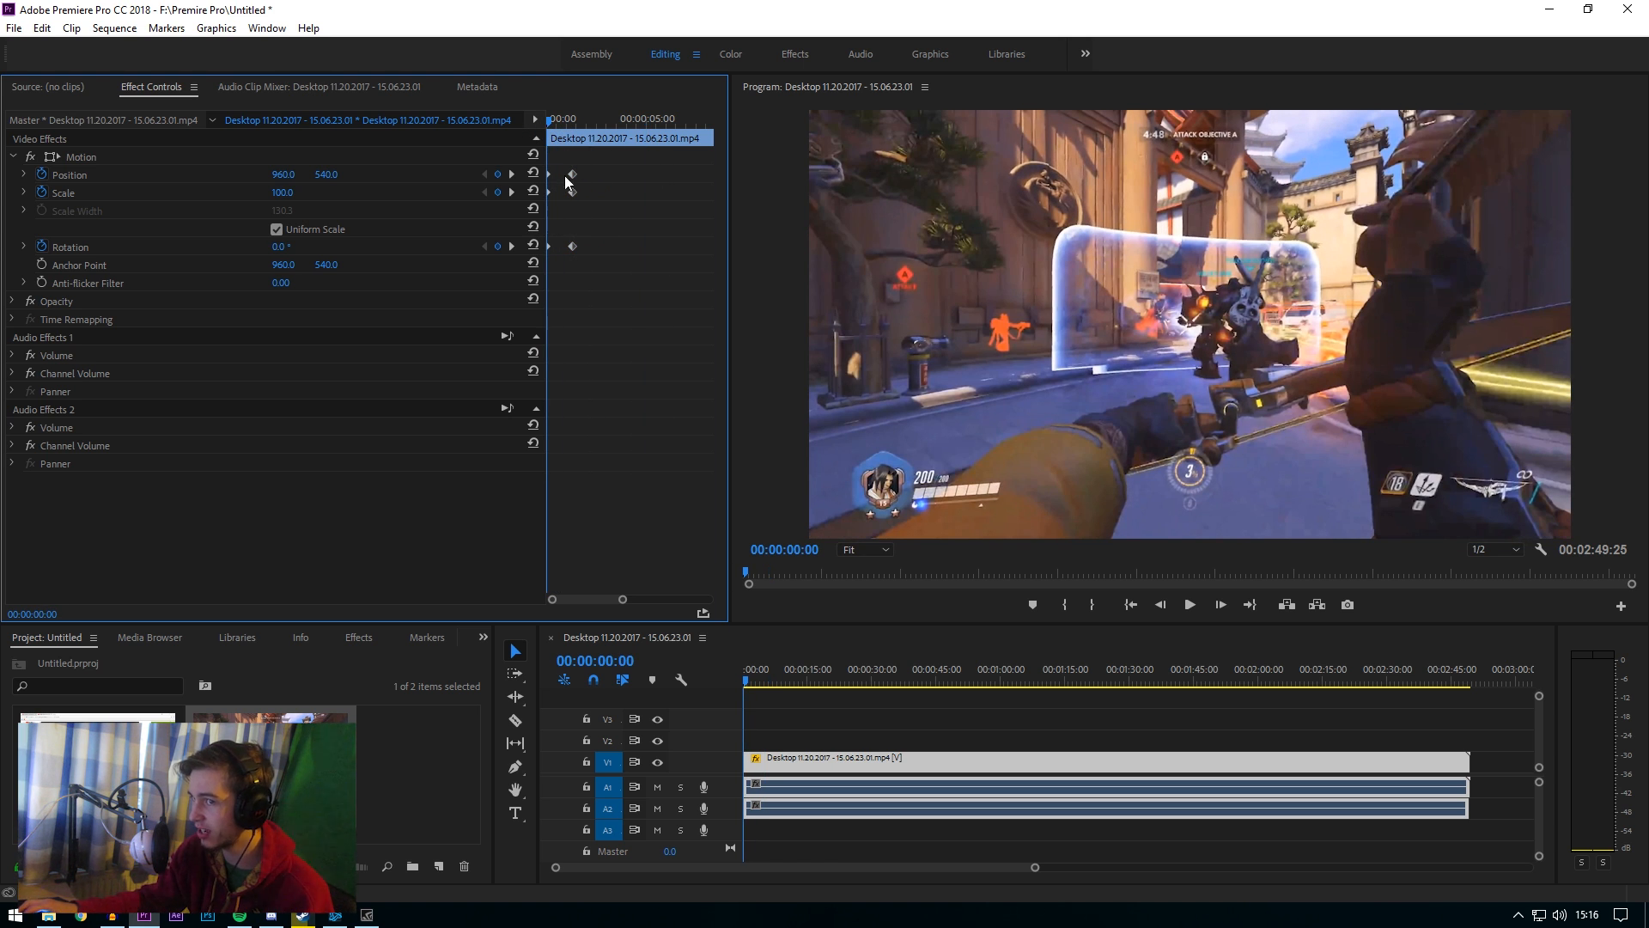
Move the zoom keyframes toward the clip's start and copy them
{"action": "left_click", "coordinate": [821, 703]}
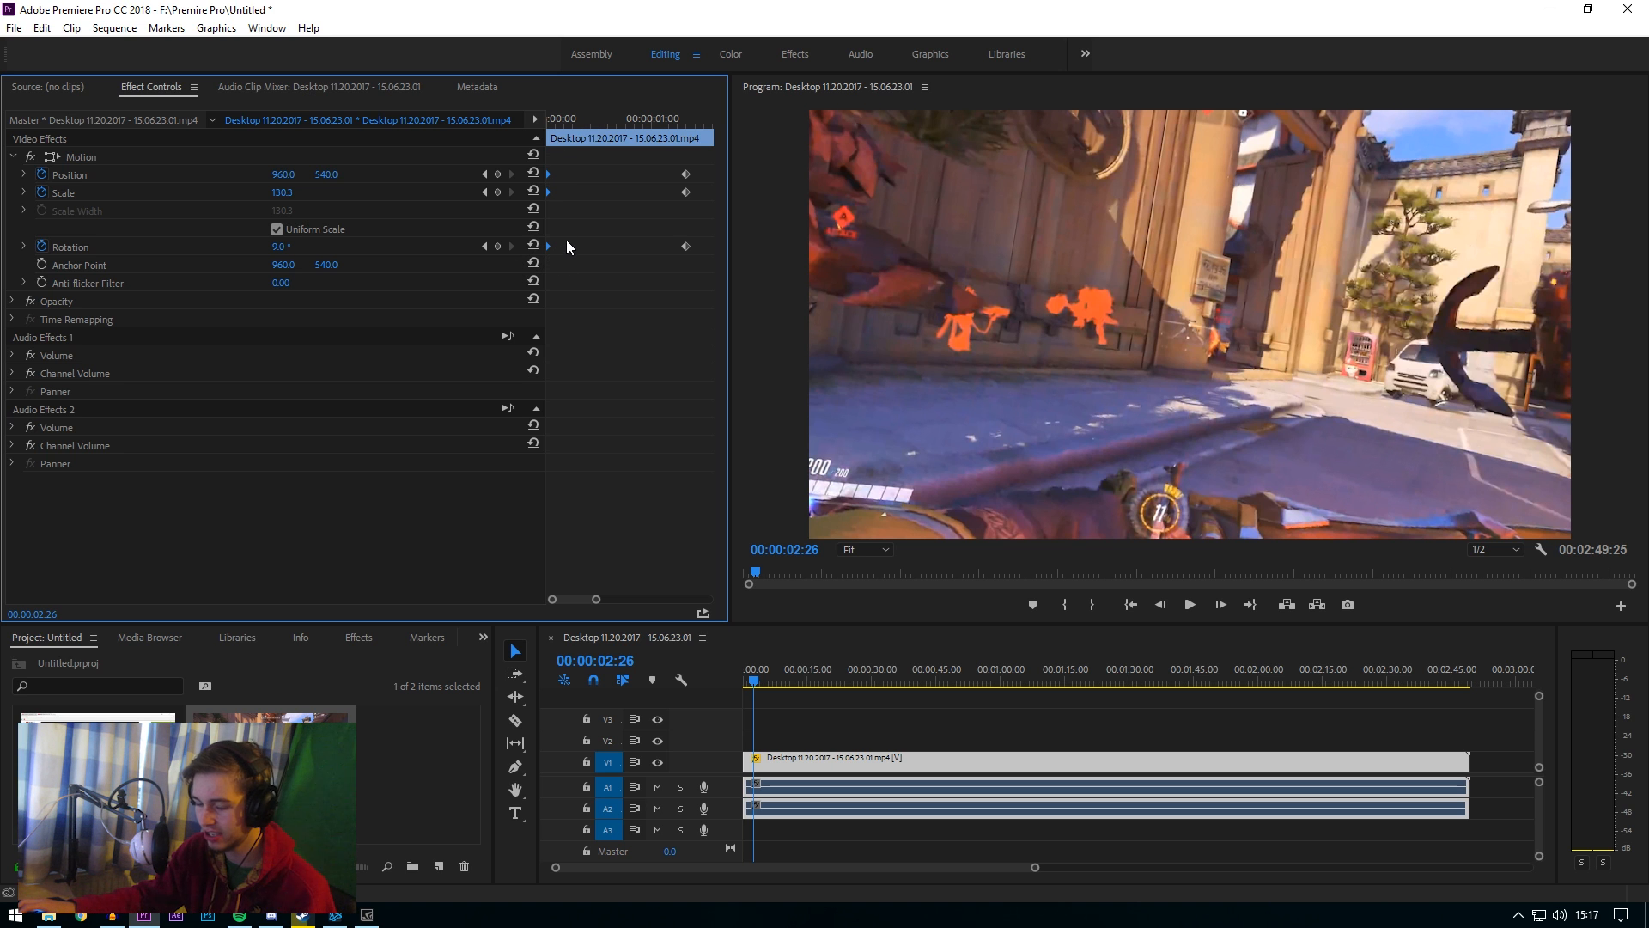
{"action": "right_click", "coordinate": [567, 246]}
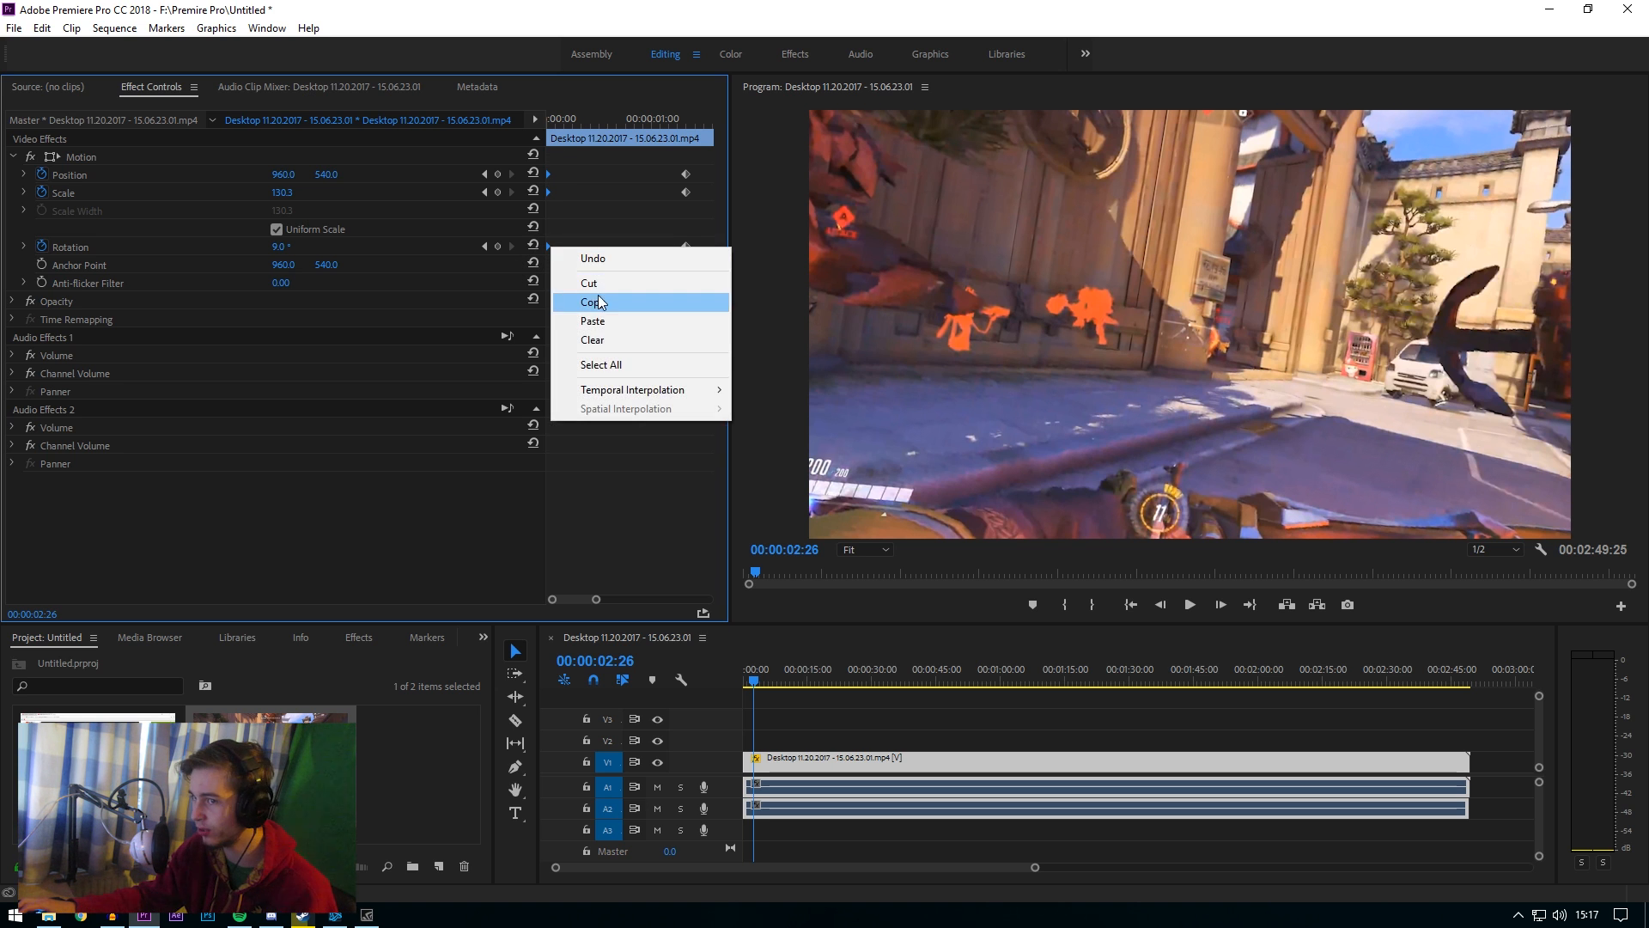
{"action": "left_click", "coordinate": [596, 302]}
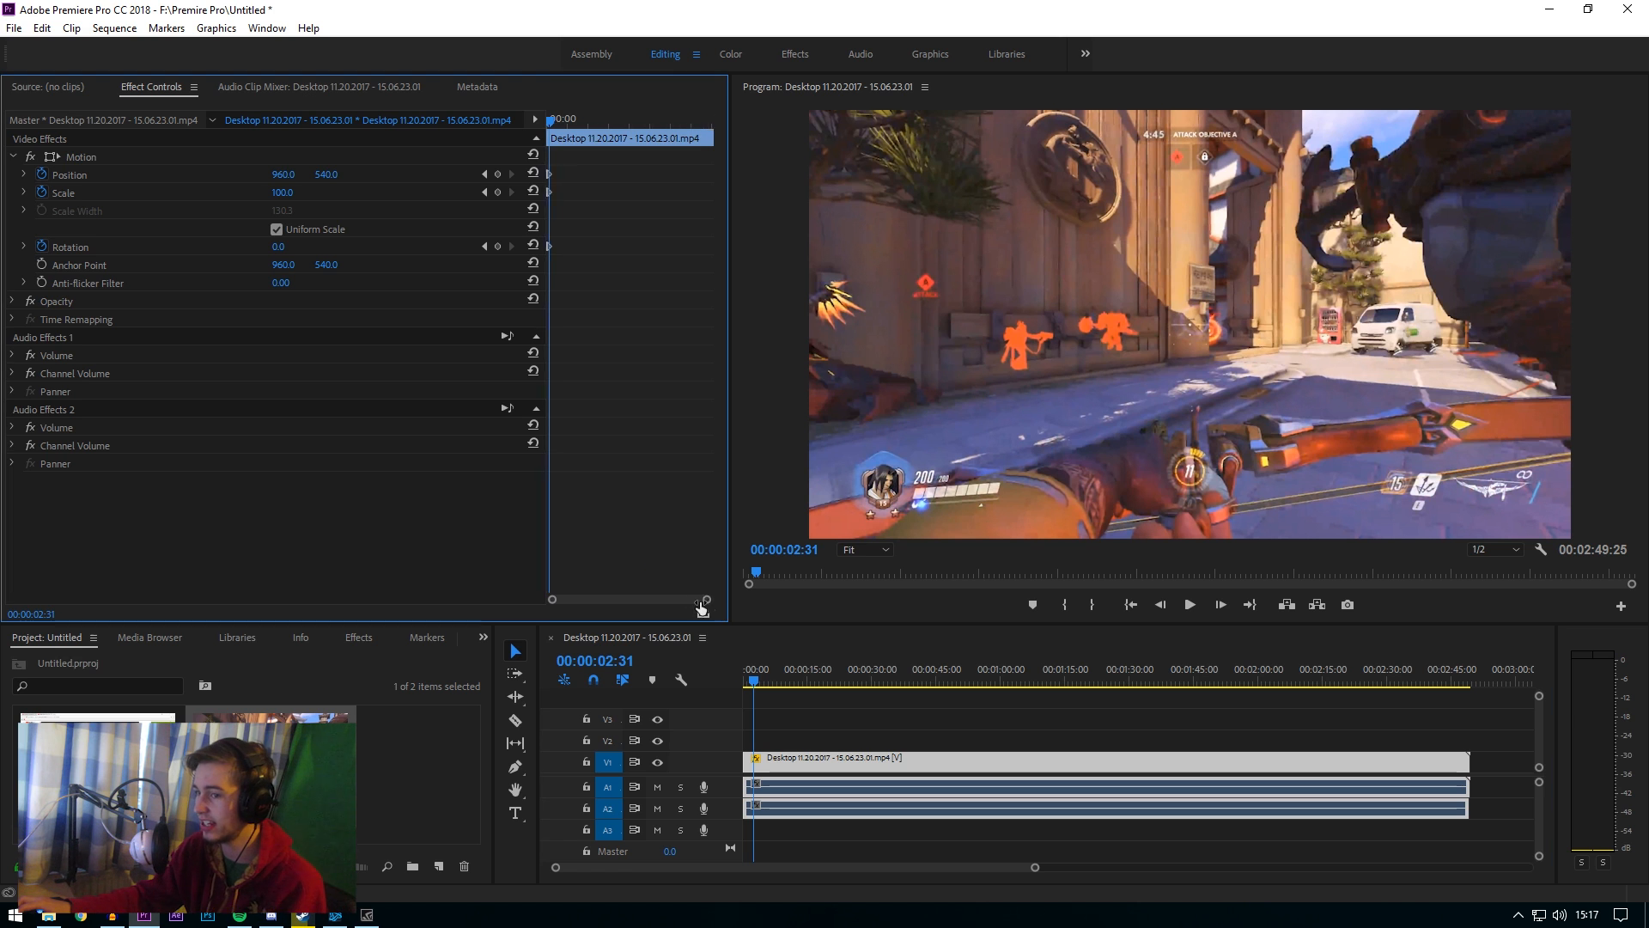
Trim the gameplay clip in the sequence down to about 20 seconds
{"action": "left_click_drag", "start_coordinate": [700, 599], "coordinate": [552, 600]}
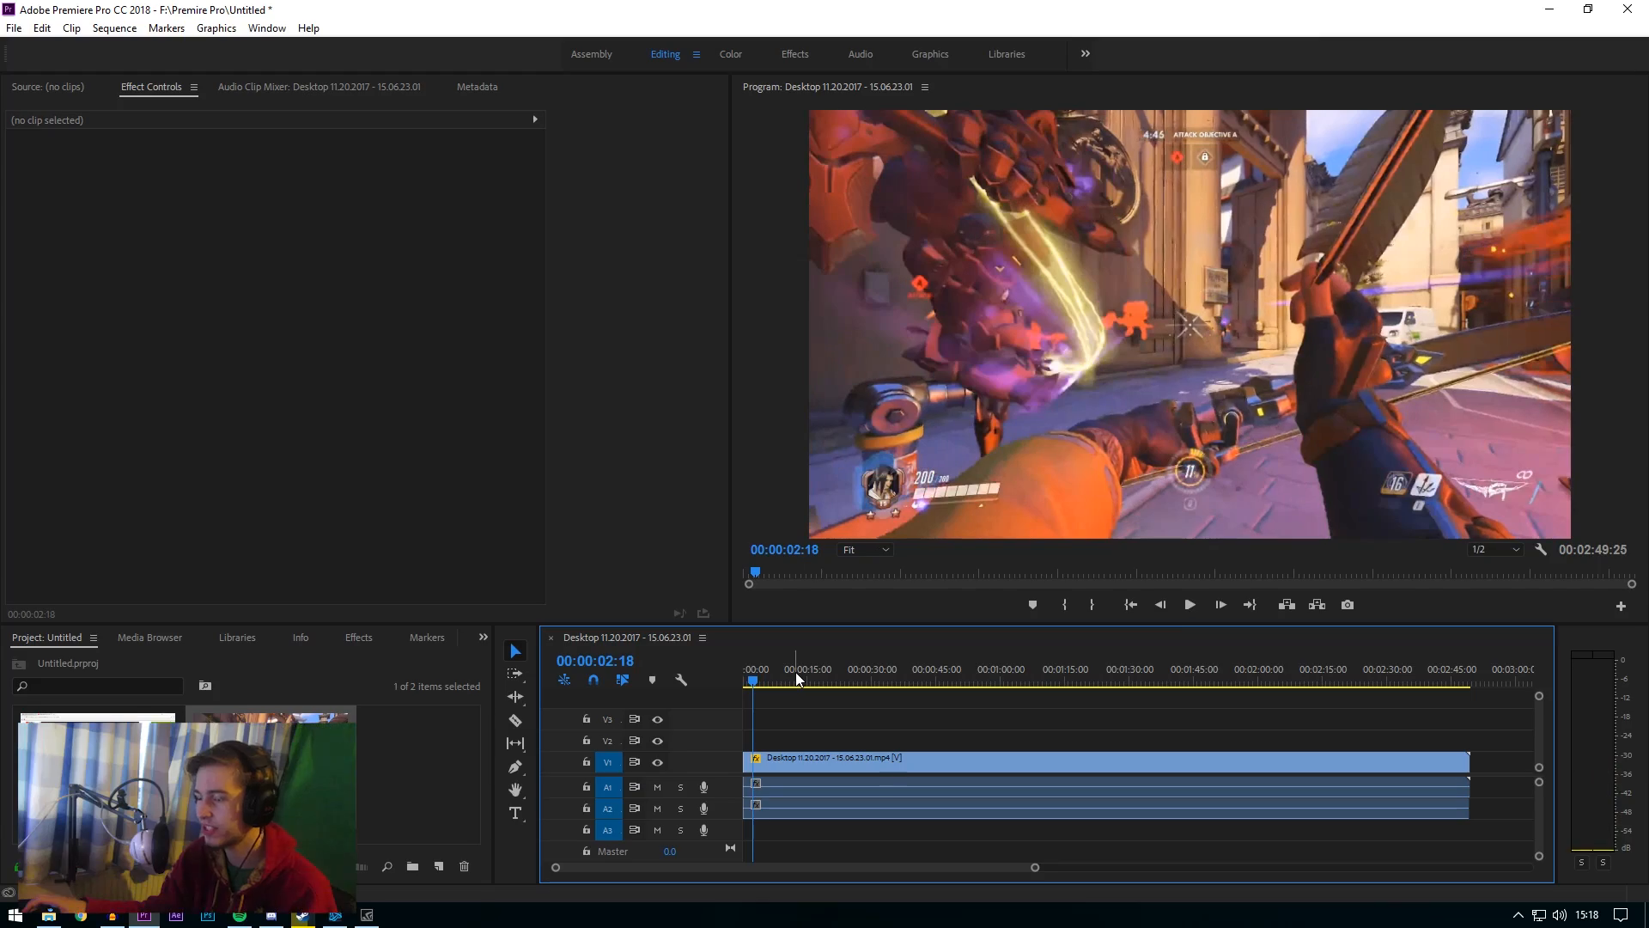
{"action": "left_click", "coordinate": [1105, 758]}
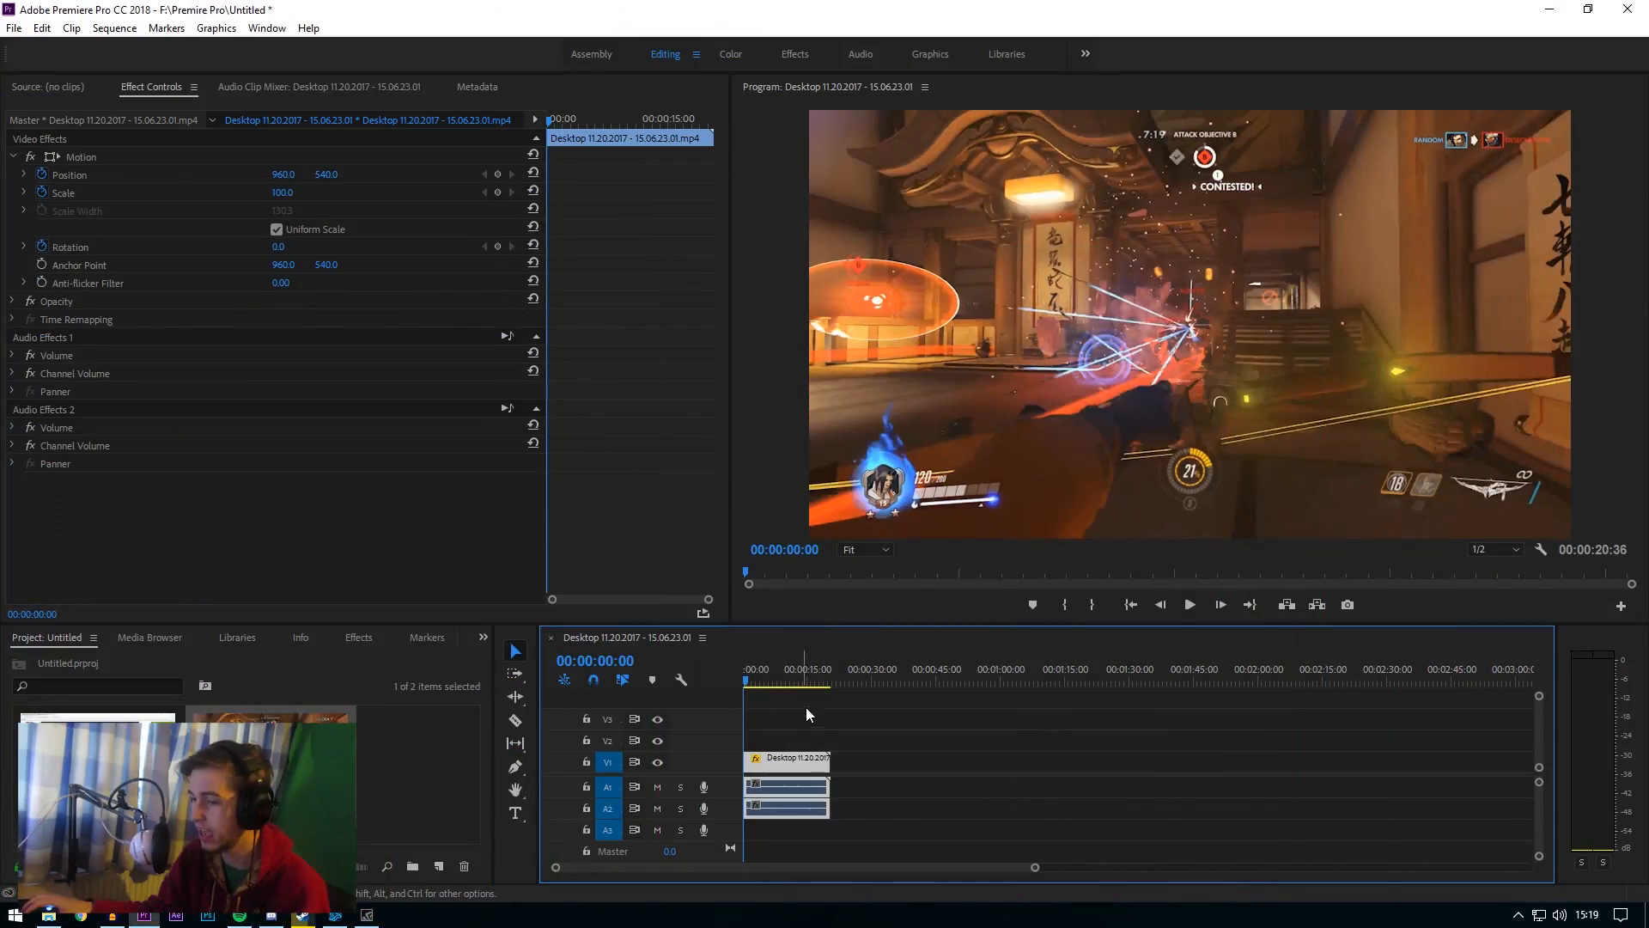
Select the shortened clip and keyframe Position, Scale and Rotation at 00:00:02:14
{"action": "left_click", "coordinate": [753, 679]}
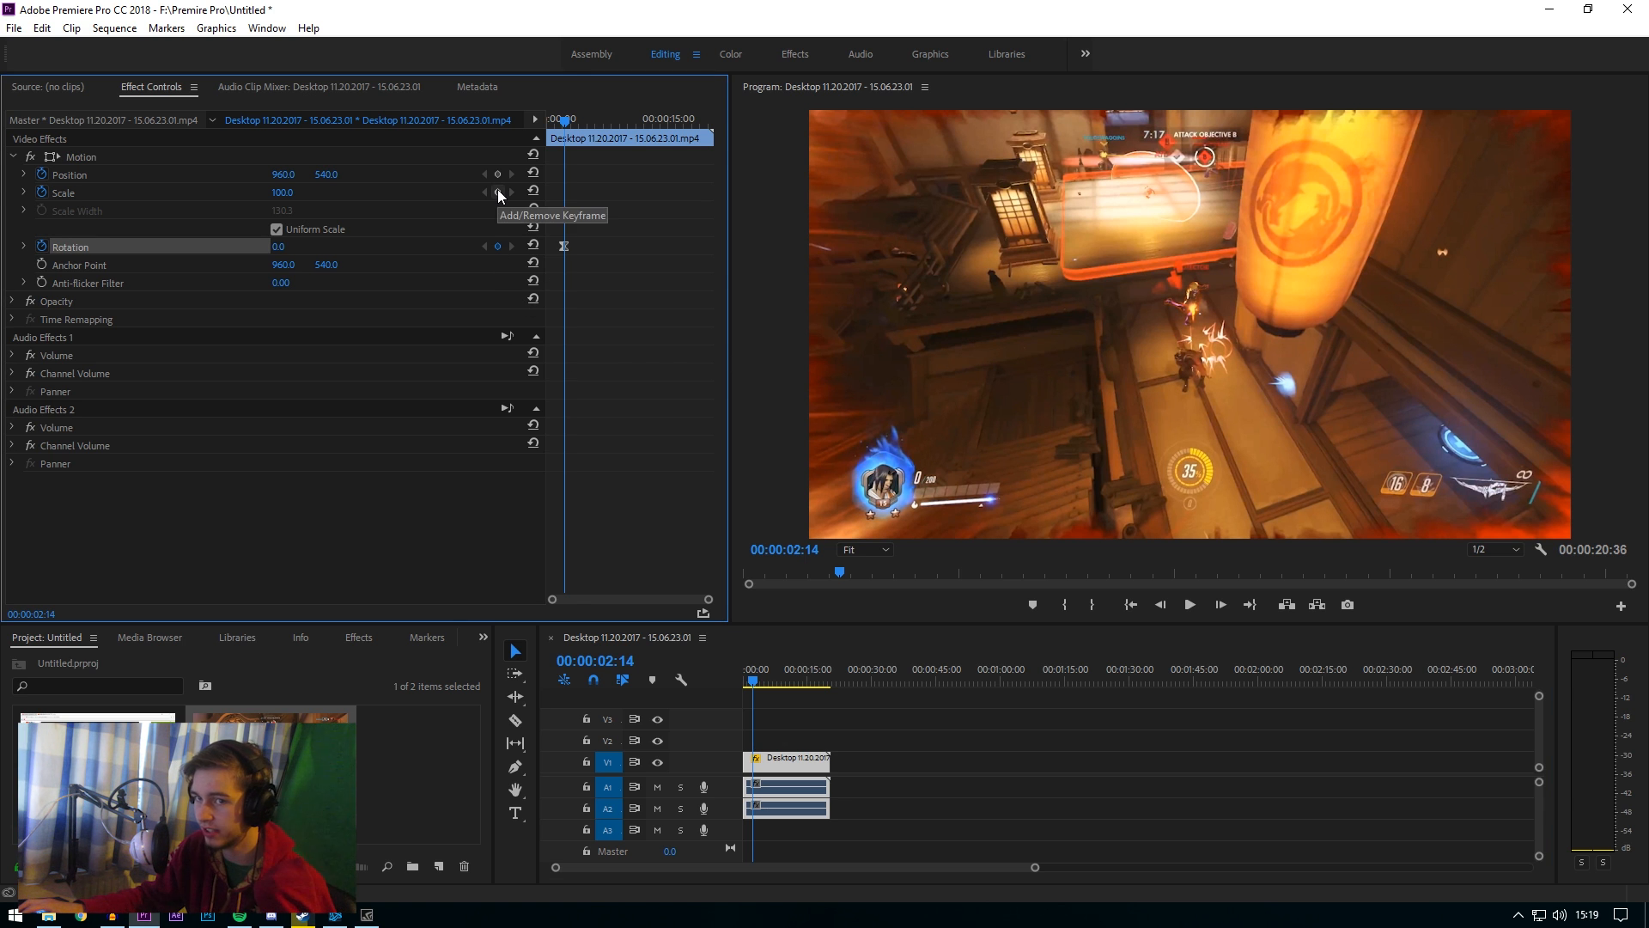
{"action": "left_click", "coordinate": [498, 174]}
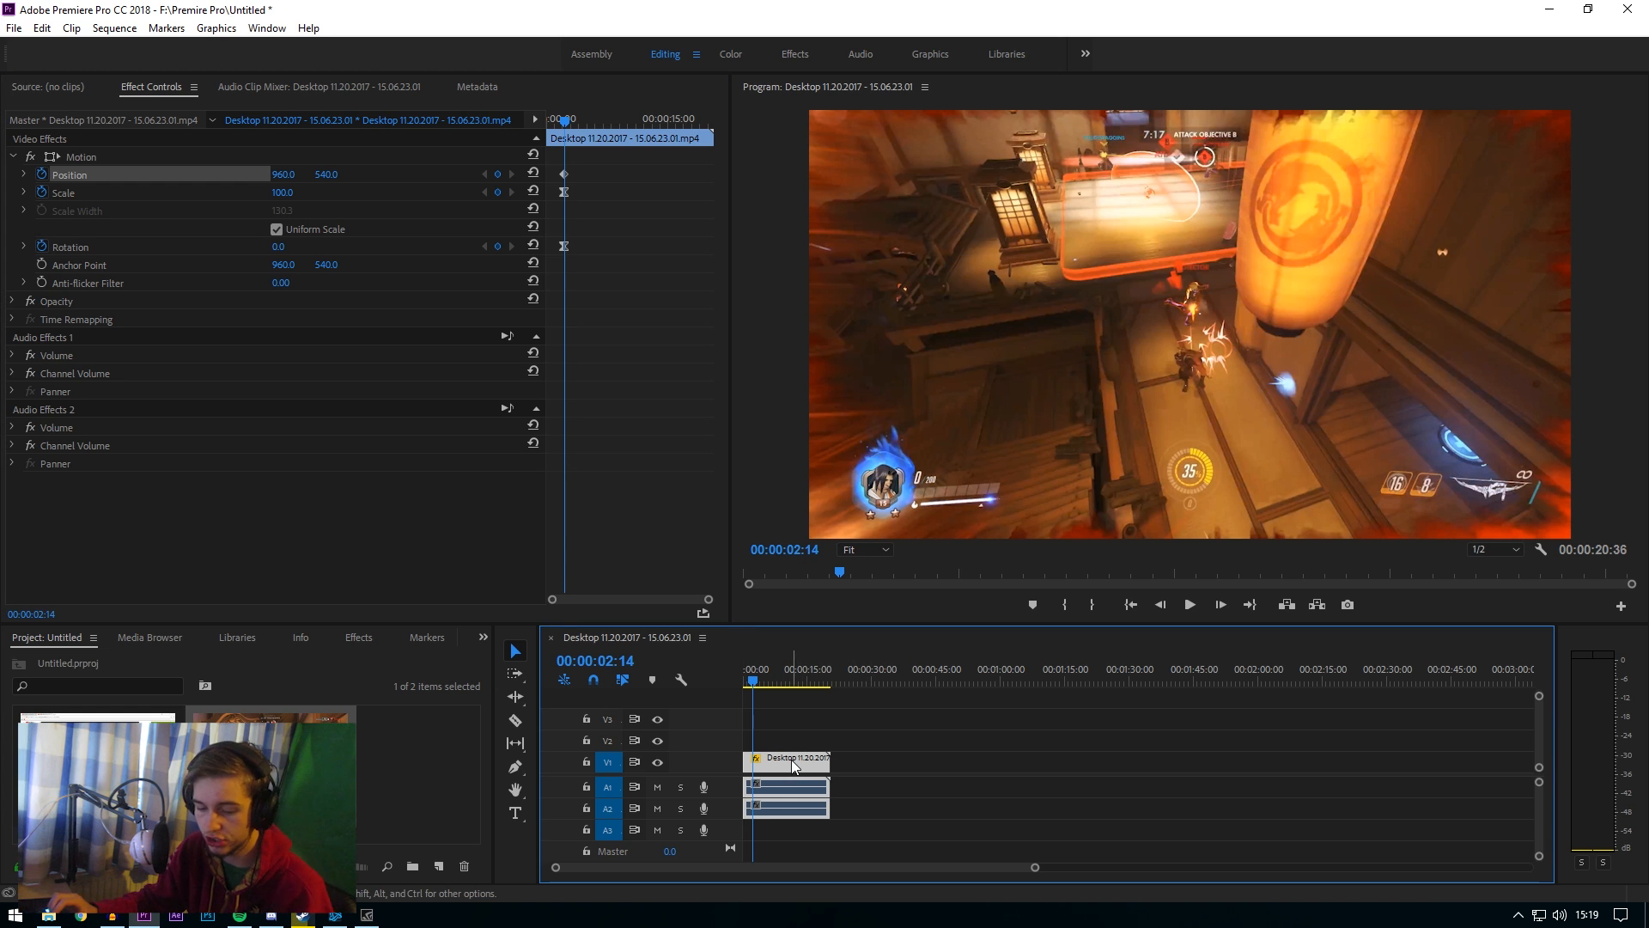
{"action": "mouse_move", "coordinate": [794, 767]}
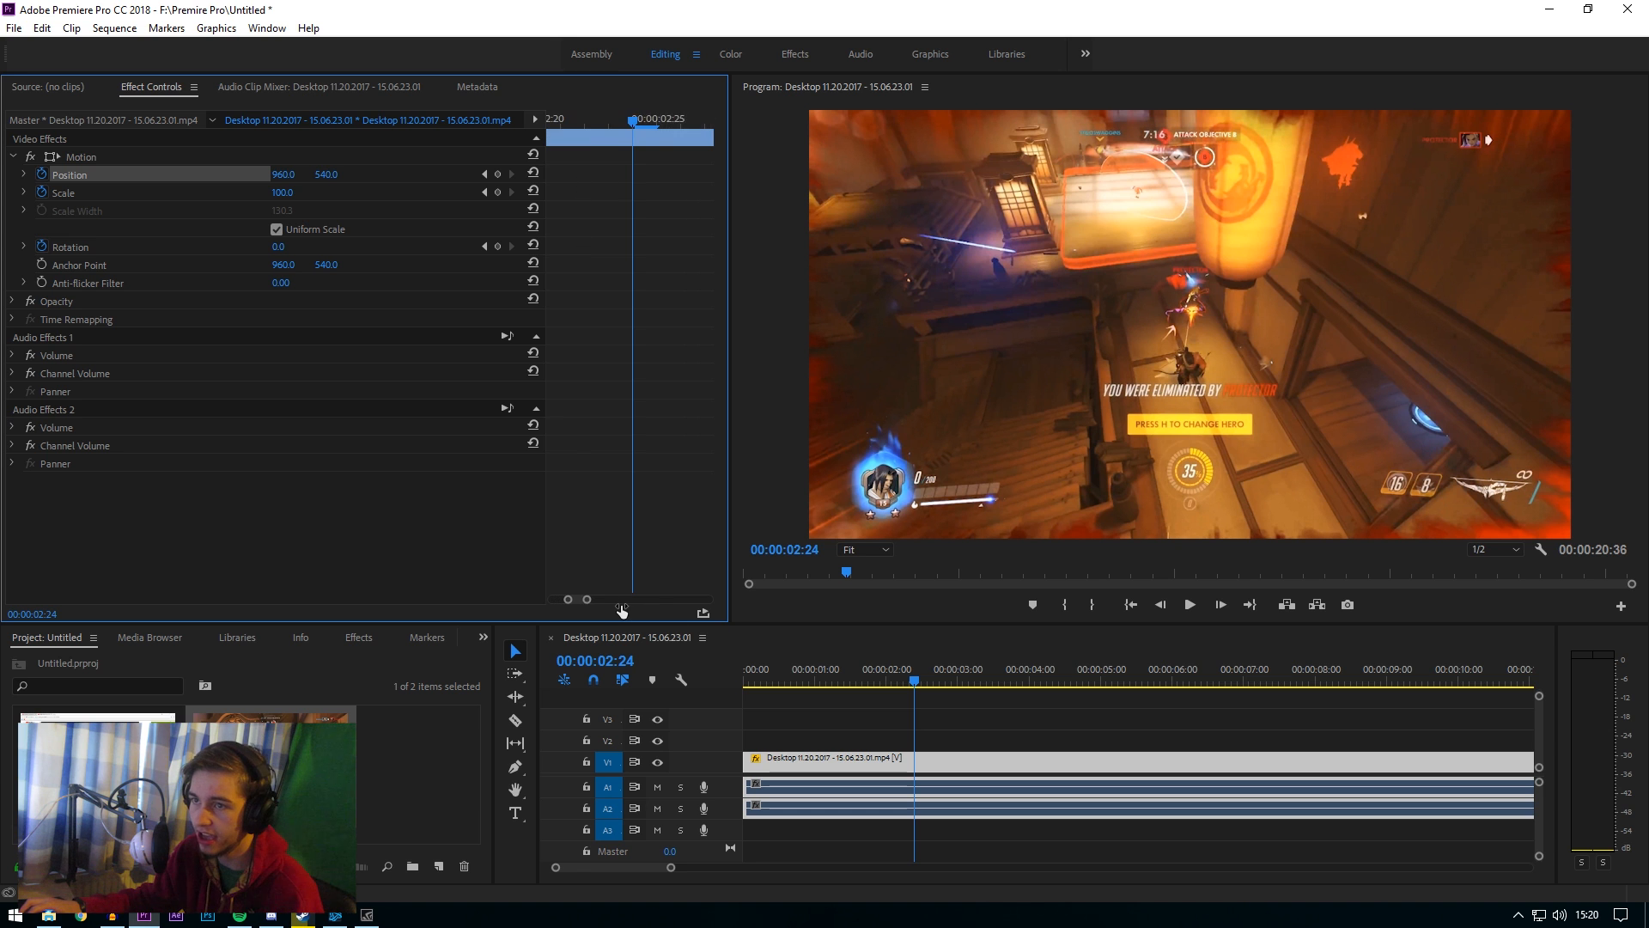
At 00:00:02:59 zoom to 223.6 scale, shift the frame and set Rotation to 21°
{"action": "left_click", "coordinate": [80, 156]}
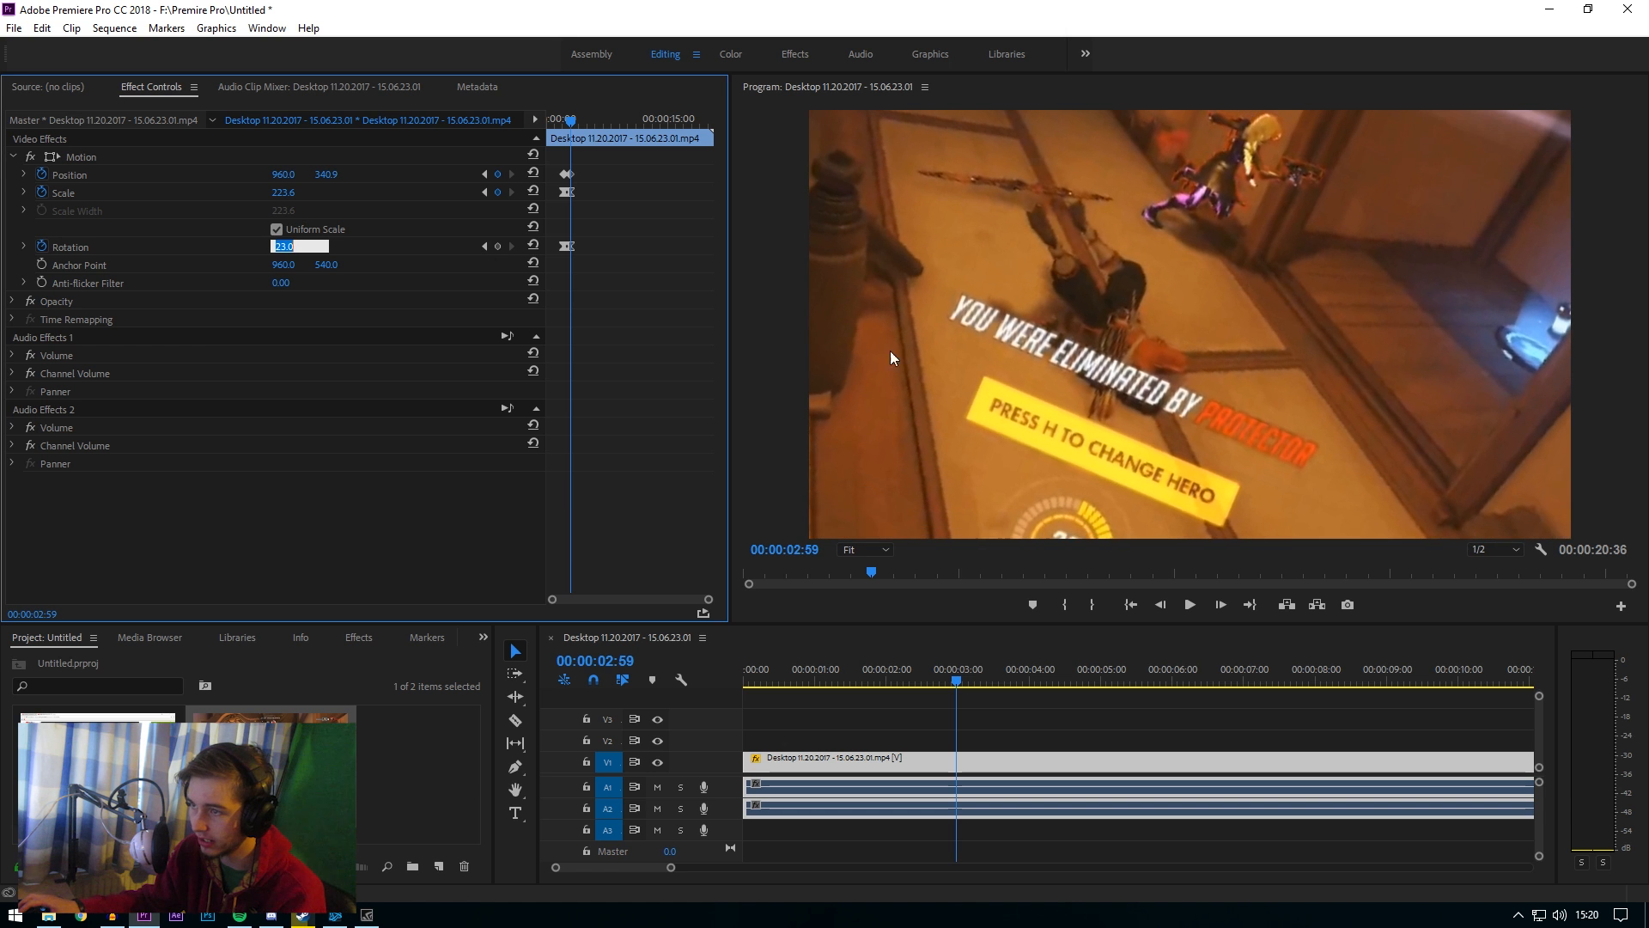
{"action": "type", "text": "21.0"}
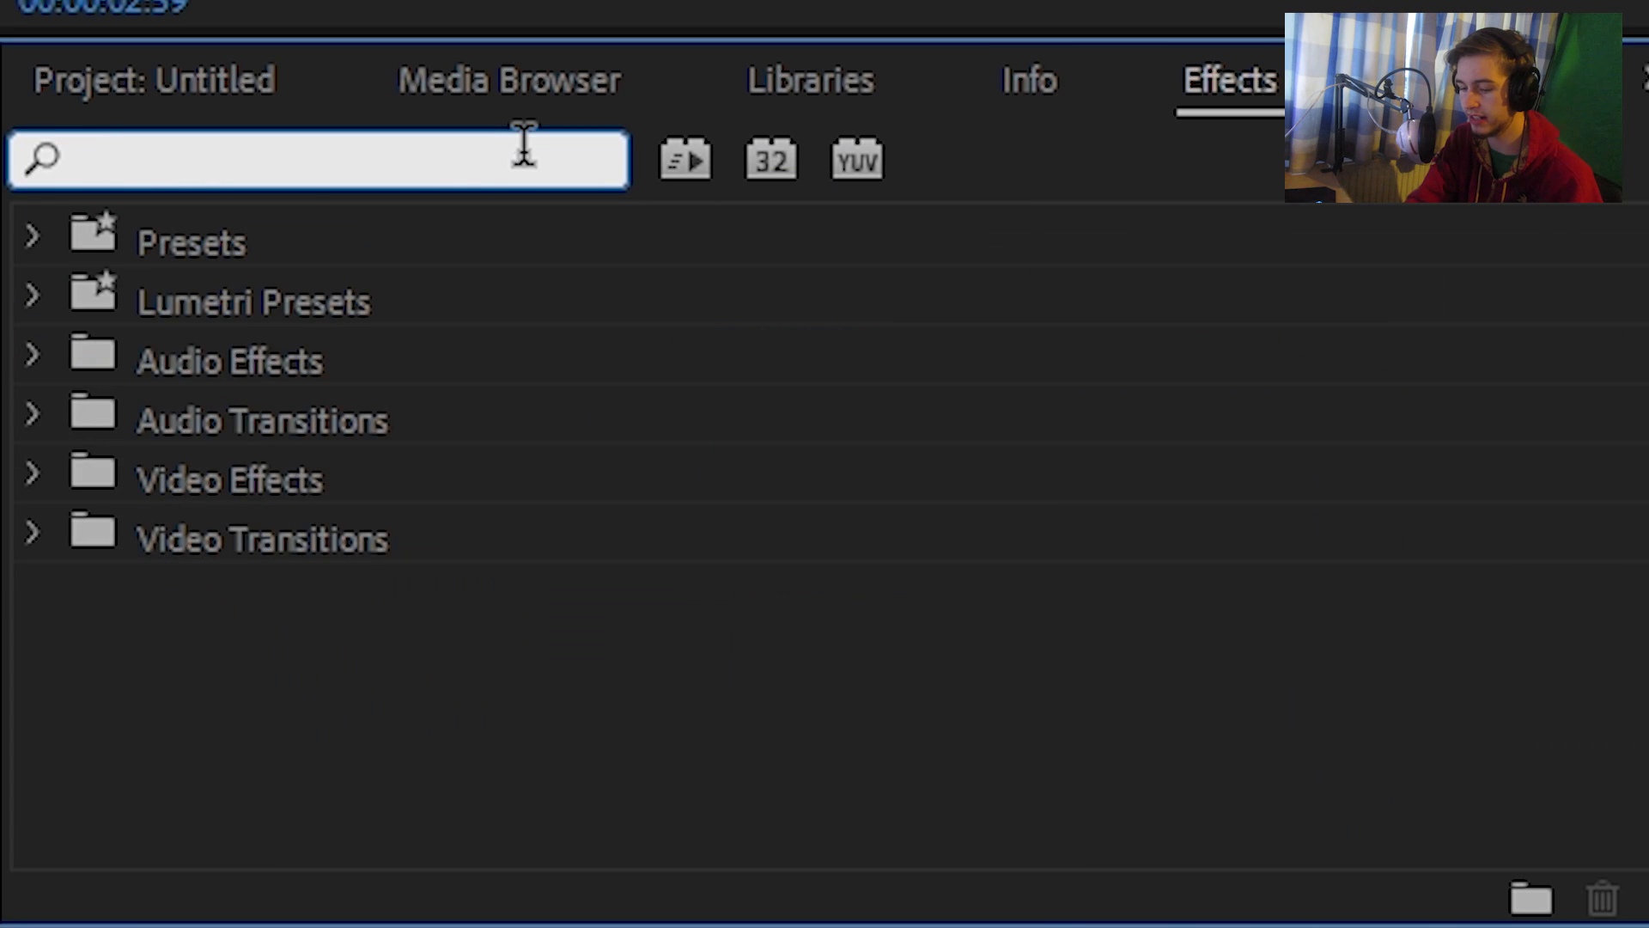
Filter Effects for 'white' and return the playhead to 00:00:02:14 for the split
{"action": "type", "text": "white"}
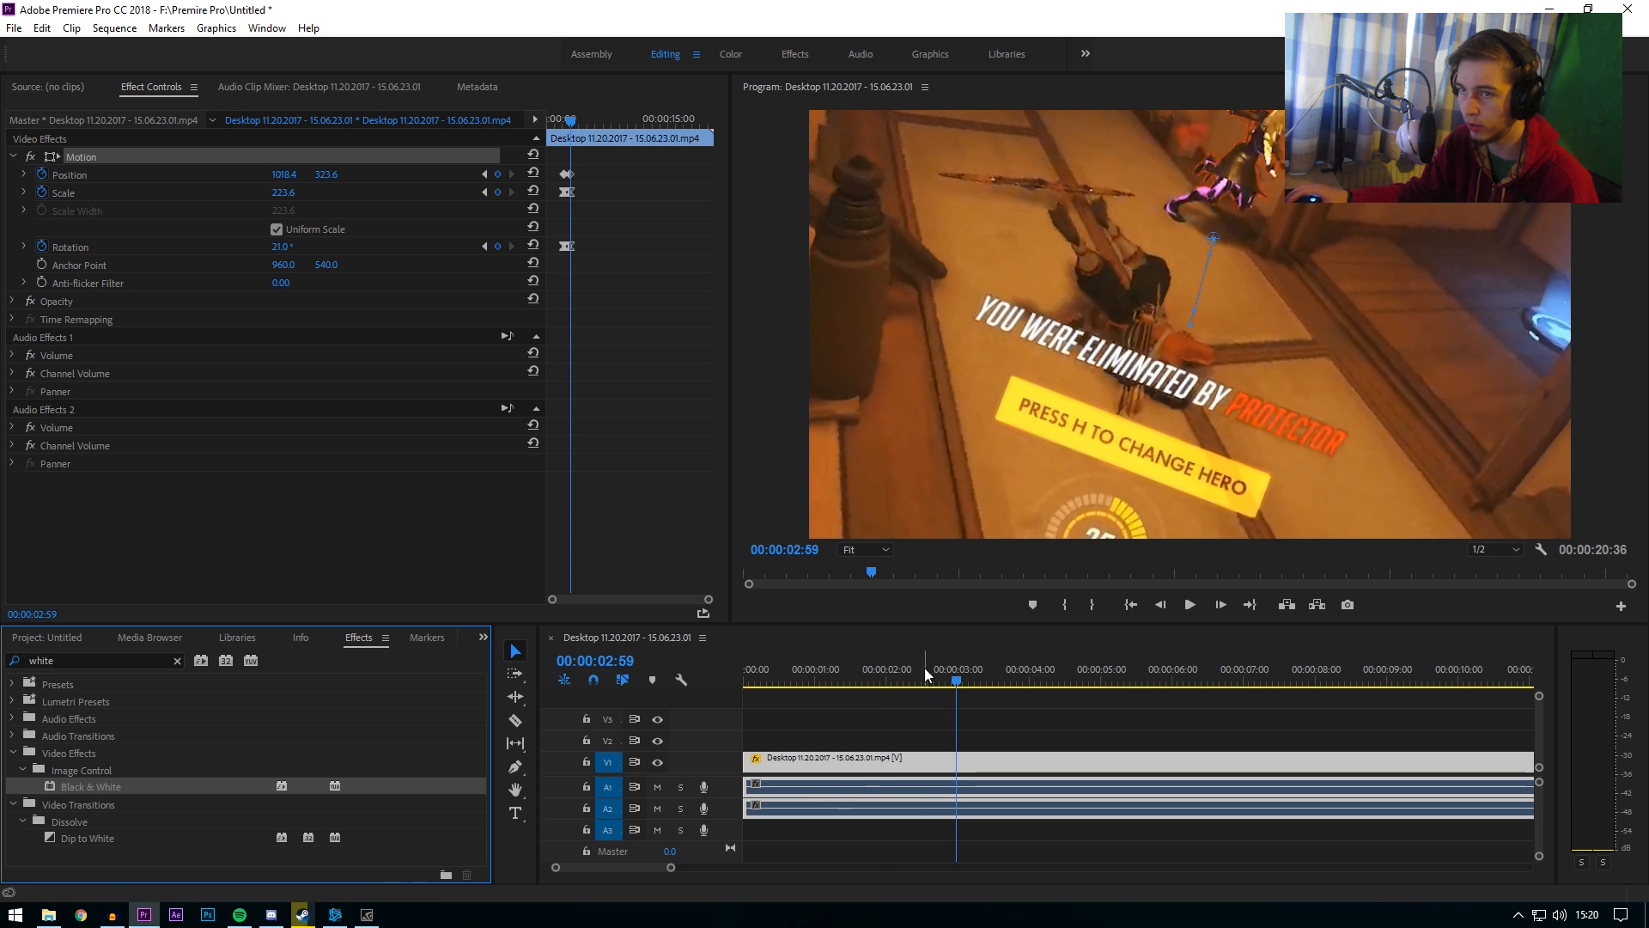
{"action": "left_click", "coordinate": [789, 683]}
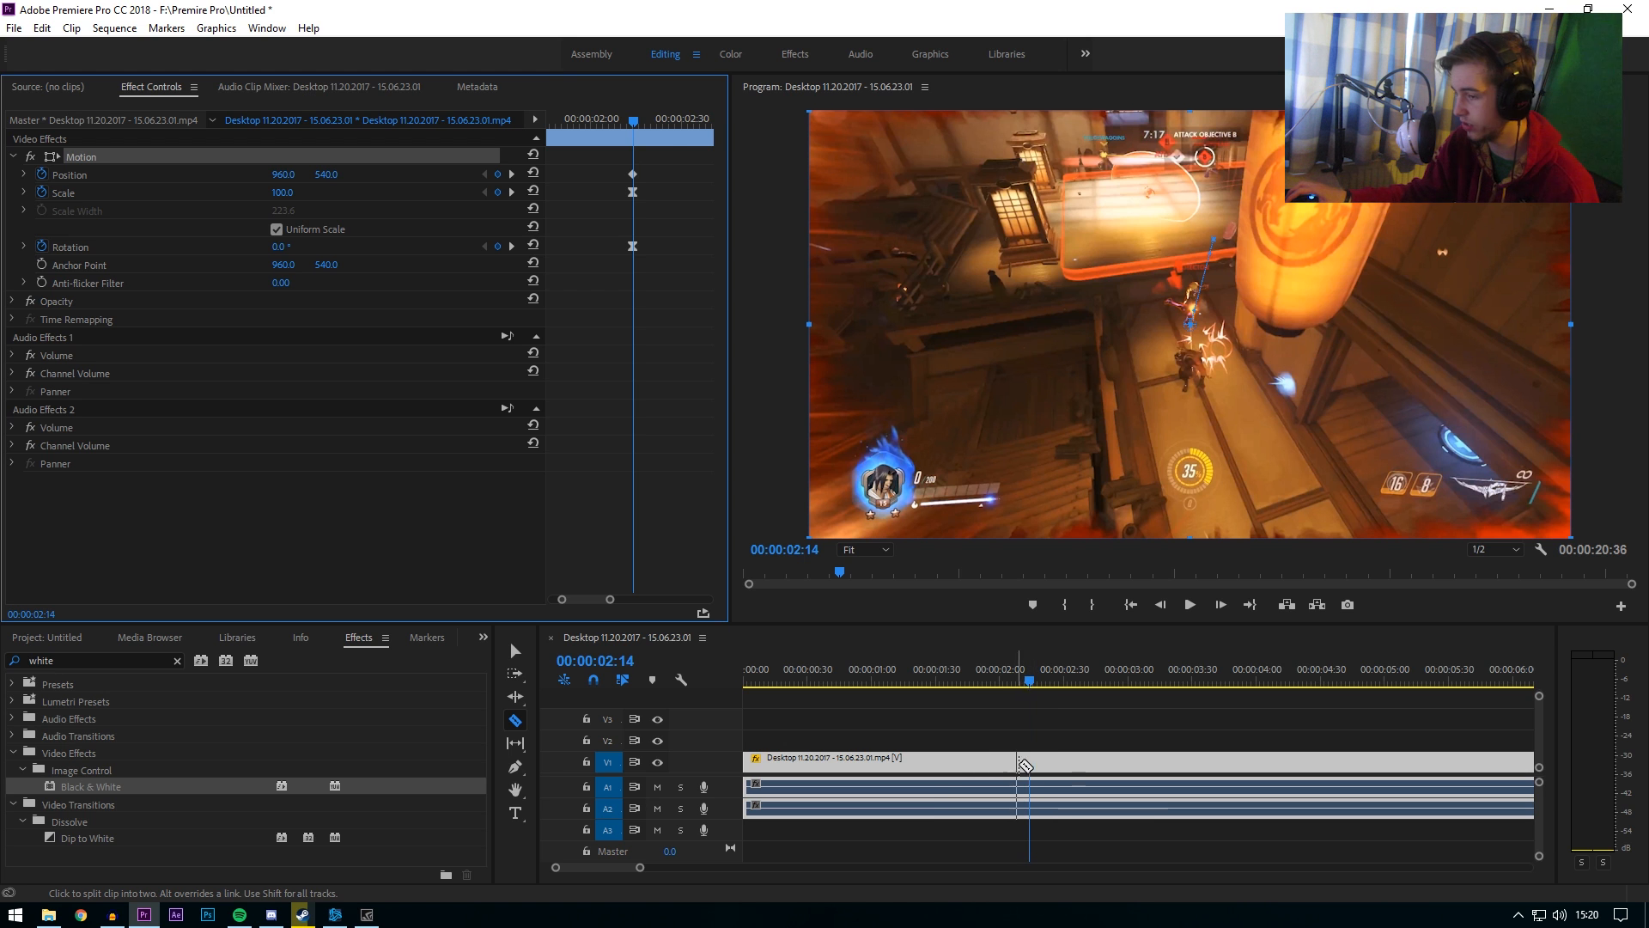
Razor the gameplay clip in two at 00:00:02:14
{"action": "left_click", "coordinate": [1021, 757]}
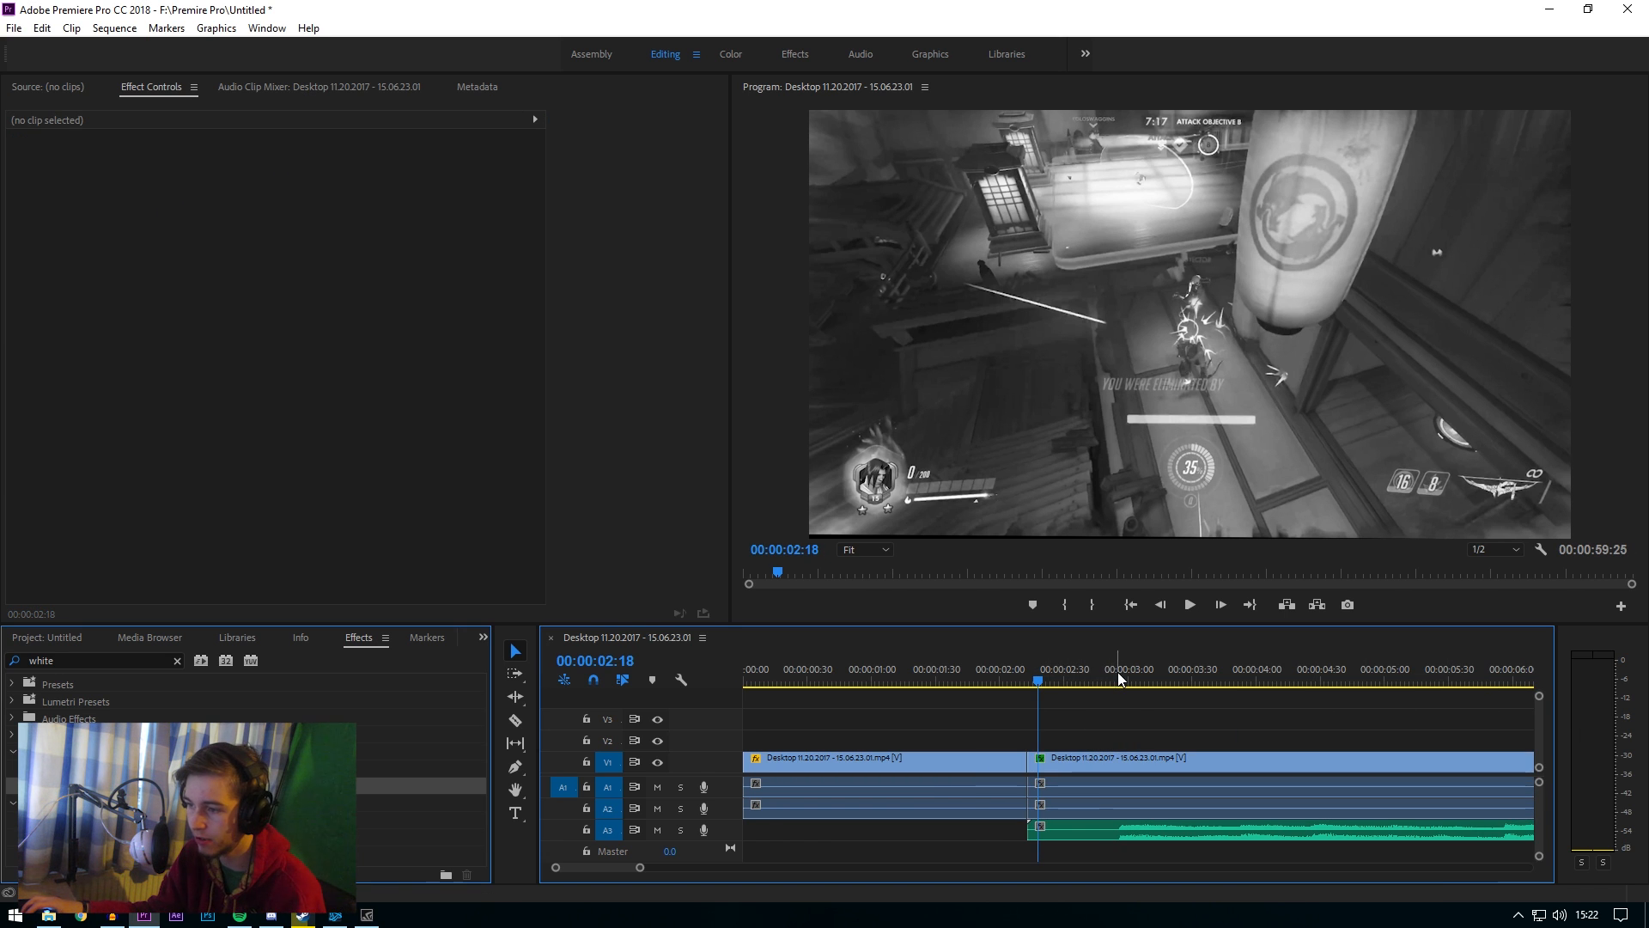
Cut the sad song at 00:00:02:56 and select its opening piece
{"action": "left_click", "coordinate": [1189, 603]}
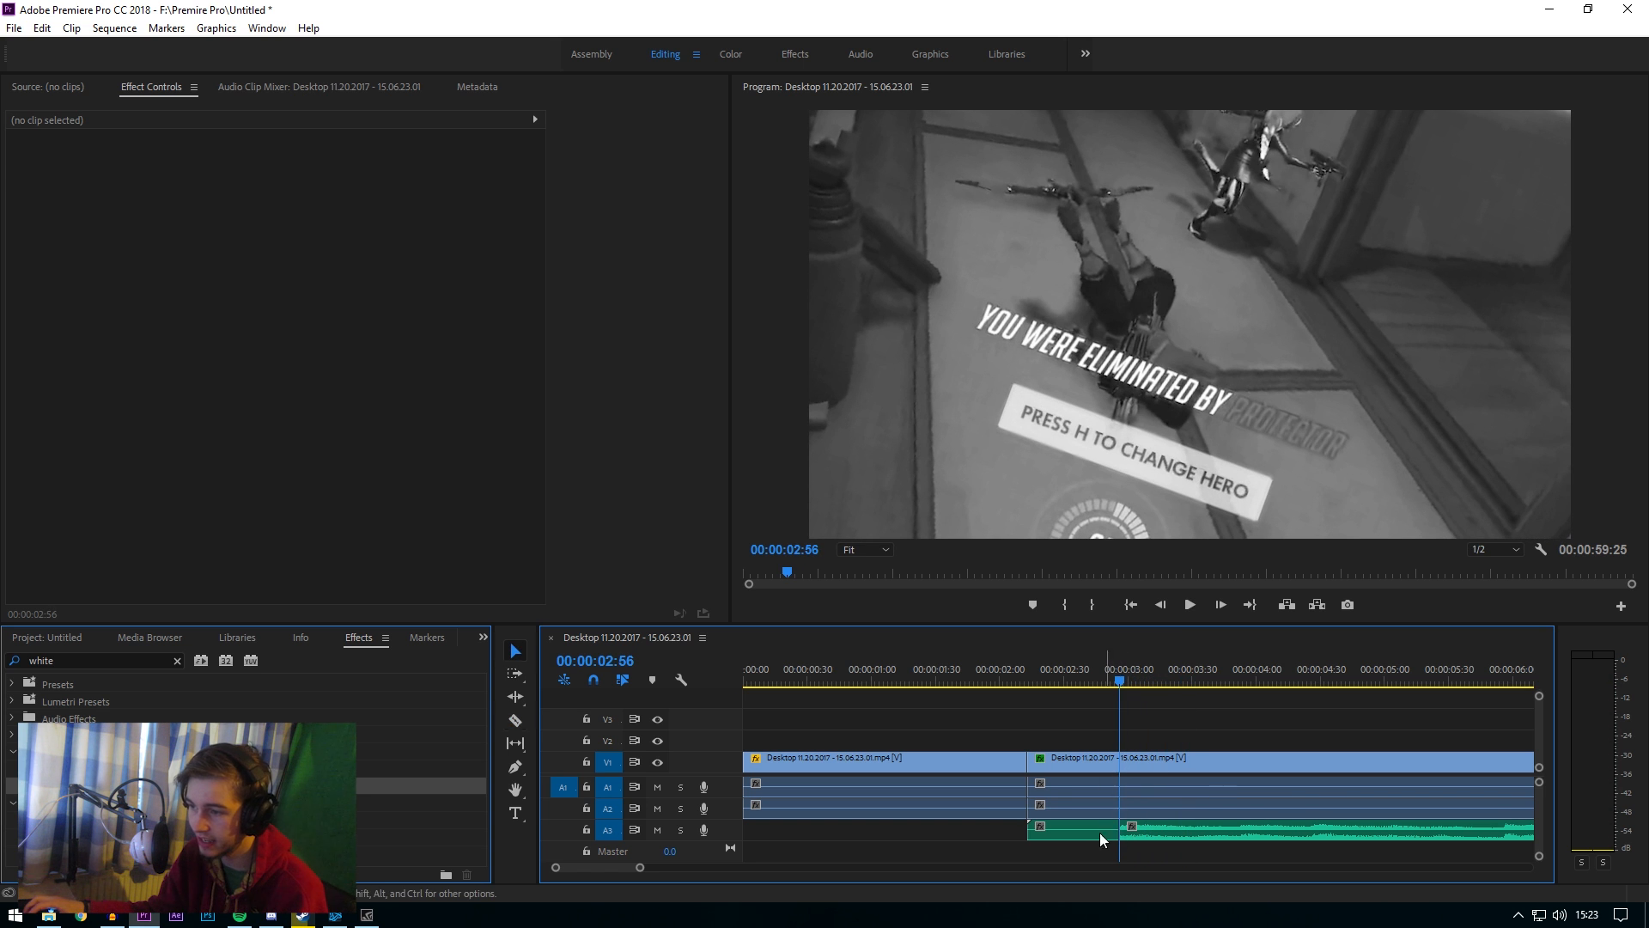
{"action": "left_click", "coordinate": [1071, 828]}
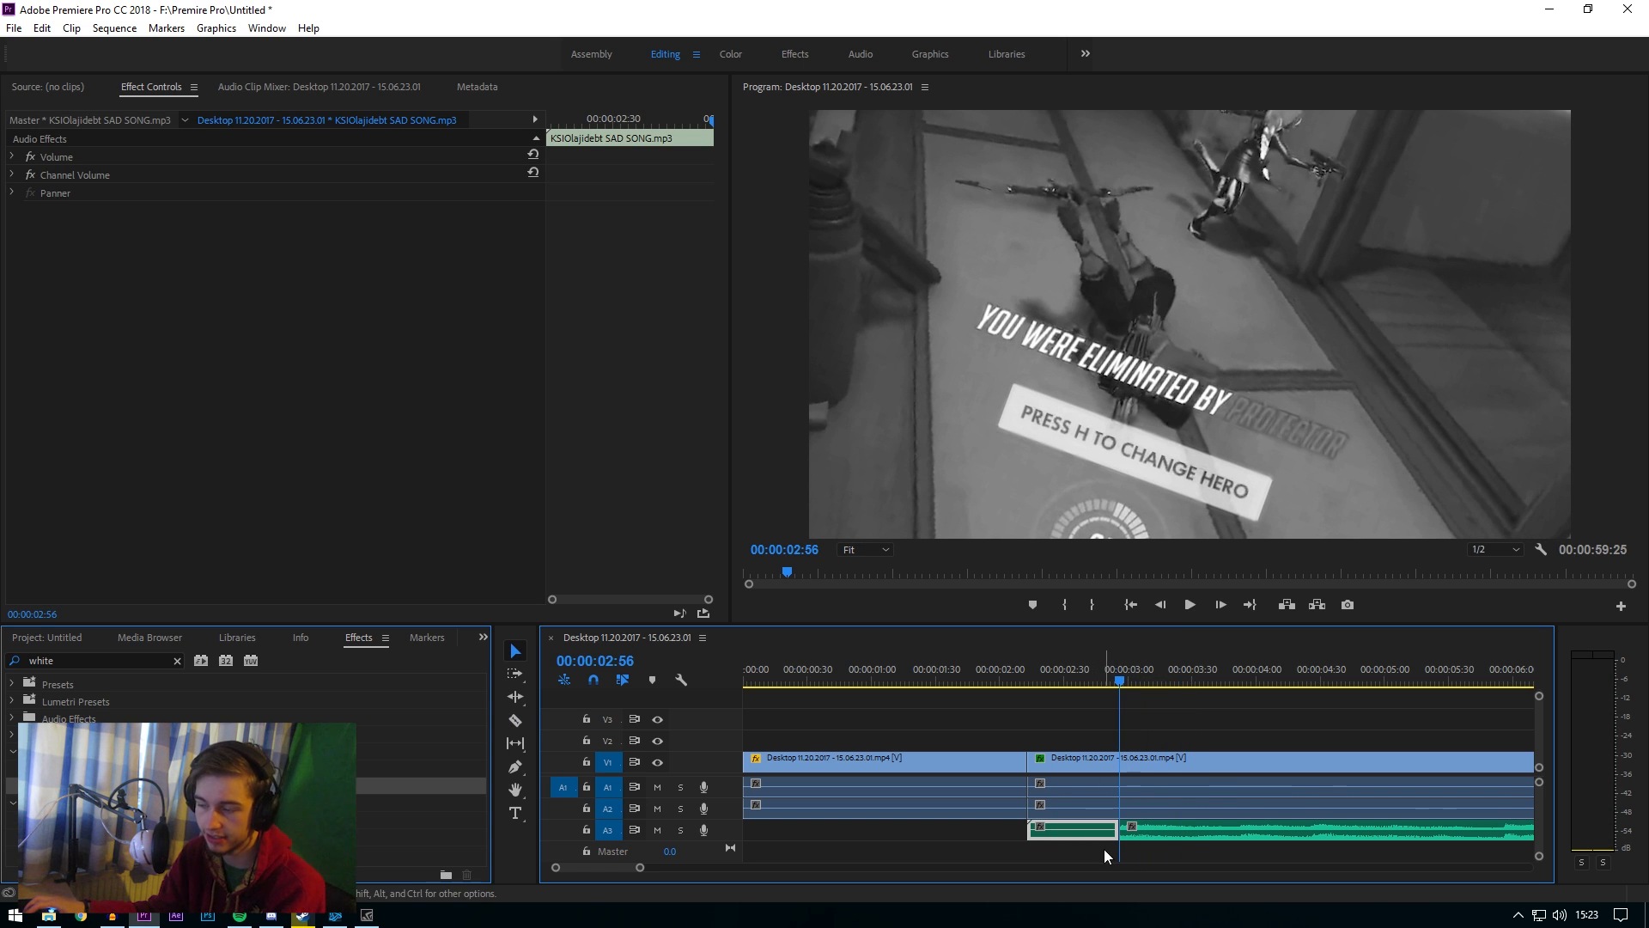